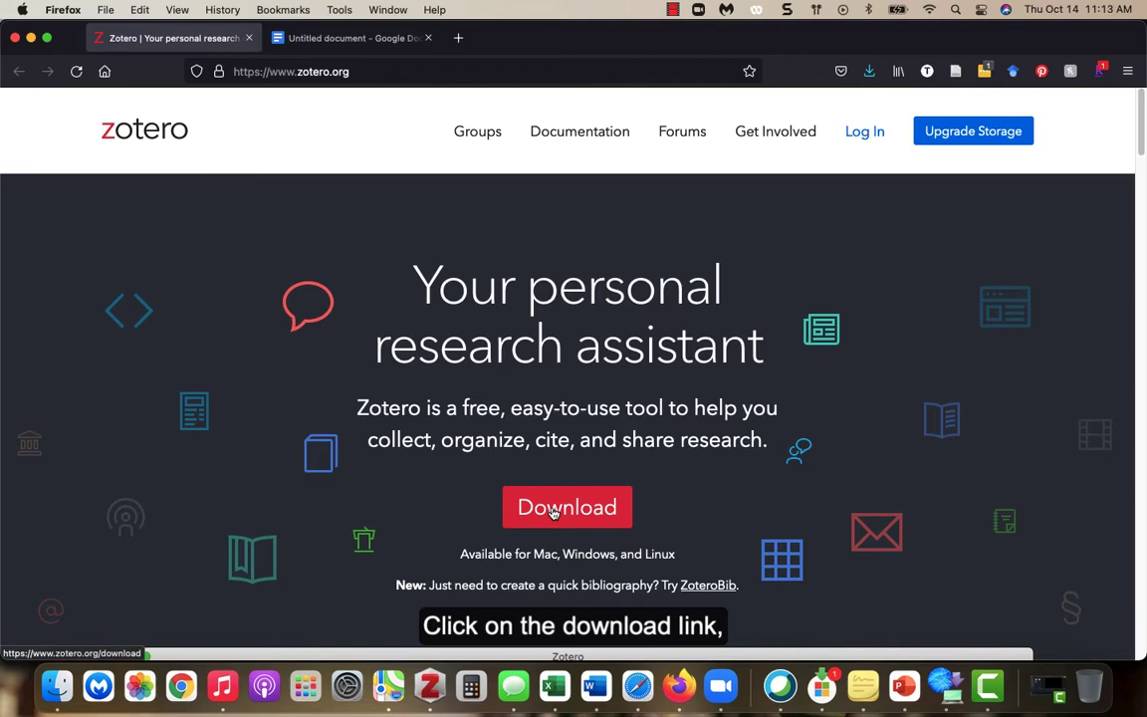
Go to the zotero.org Downloads page for Zotero 5.0 and the Connector.
left_click(566, 506)
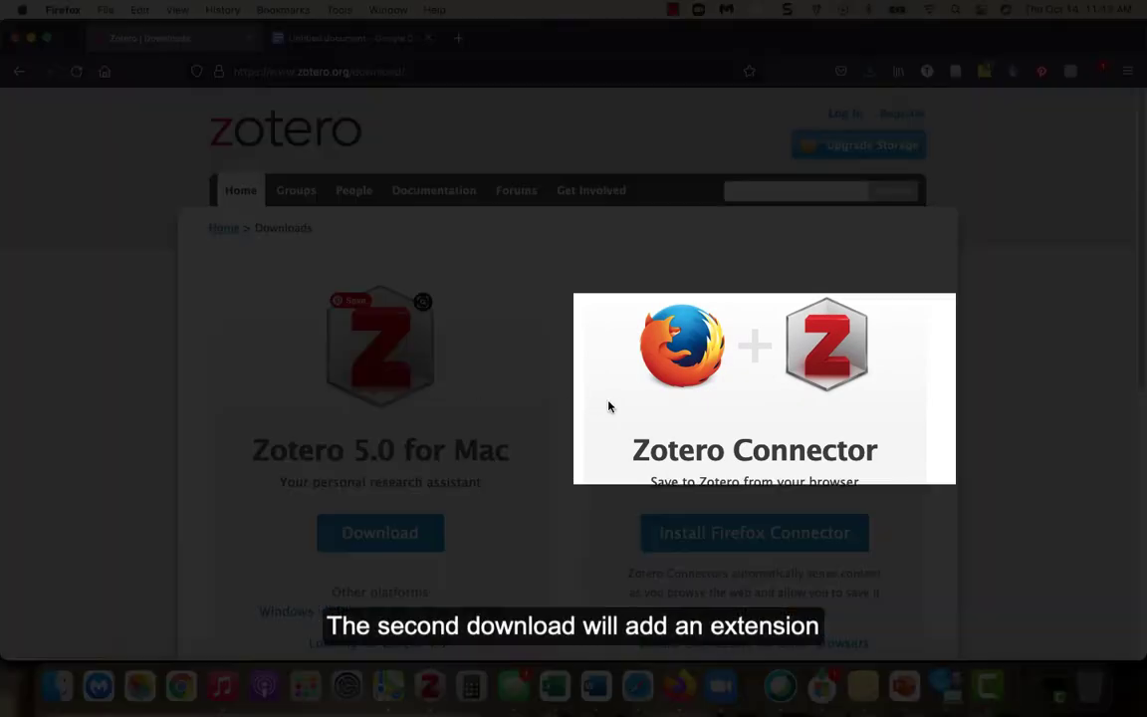
mouse_move(753, 373)
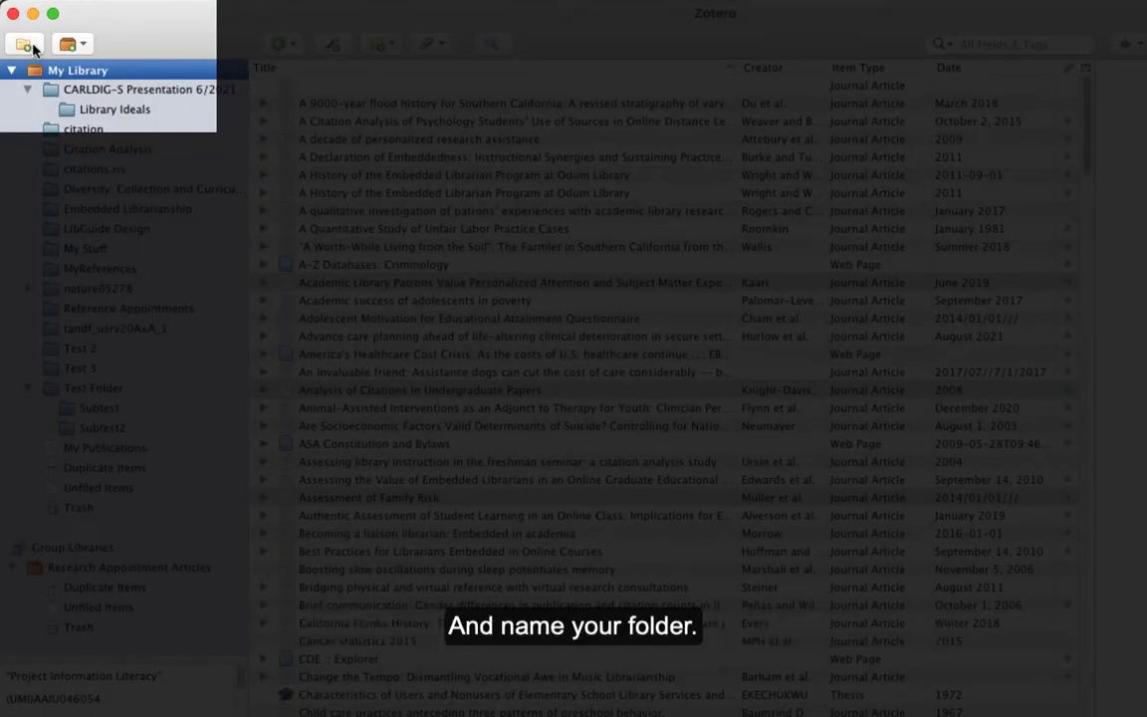
Create a collection named 'Test 4' in My Library.
left_click(24, 44)
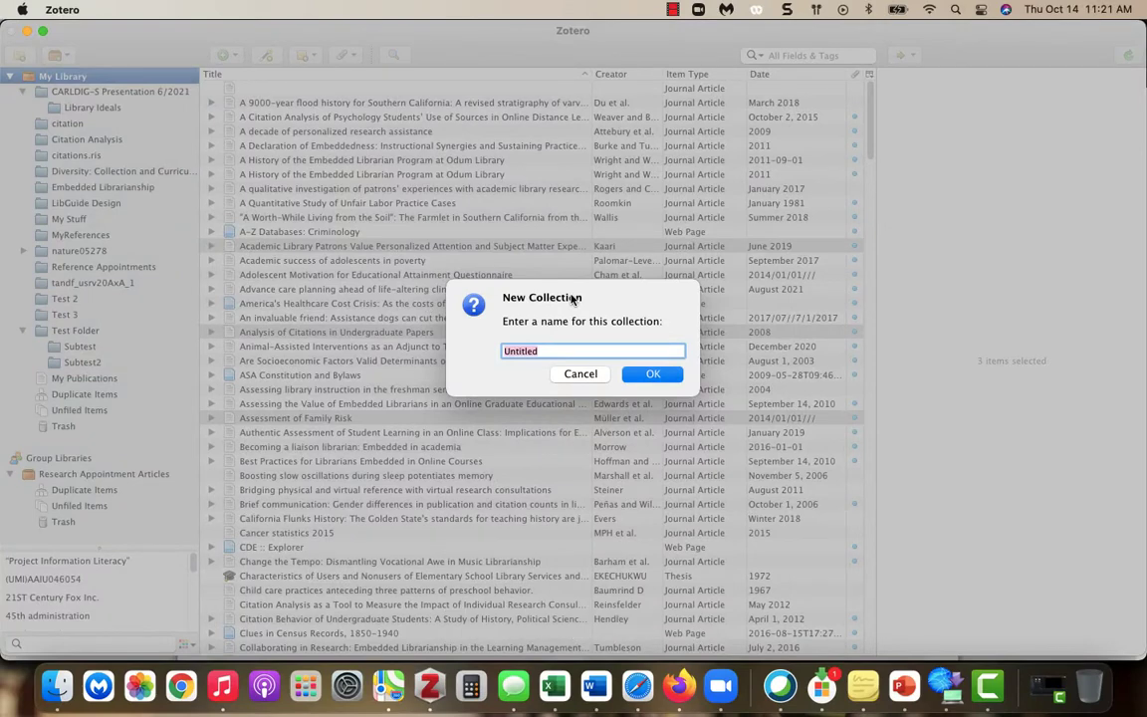
type("Test 4")
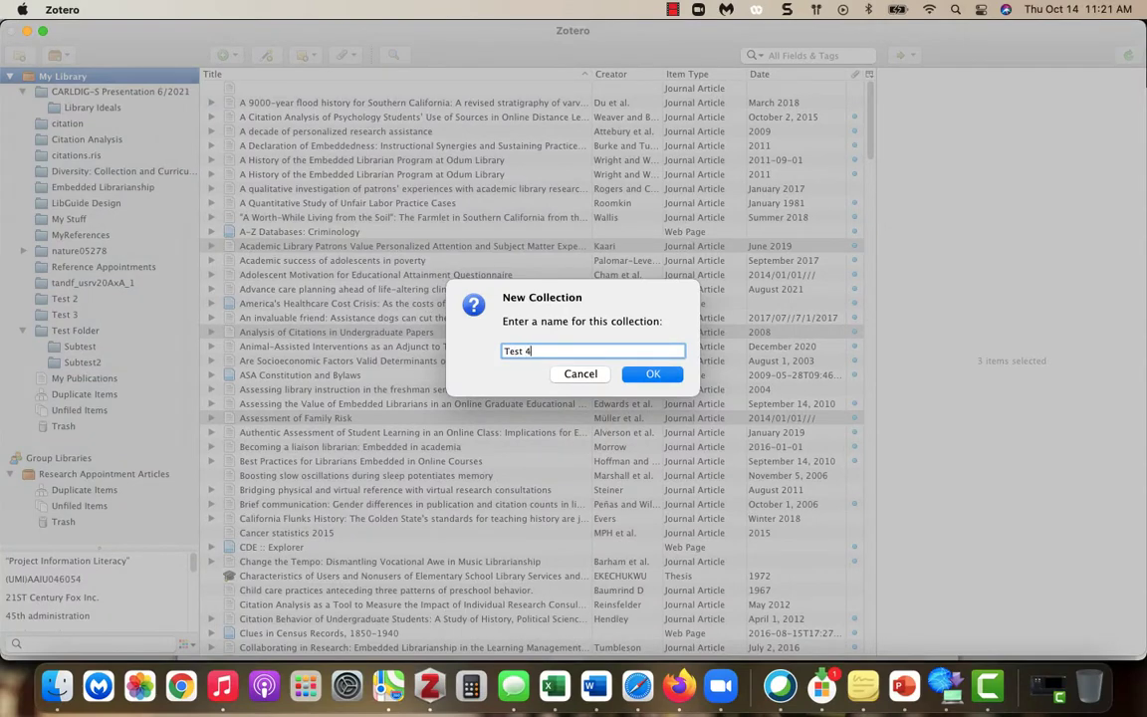
left_click(653, 373)
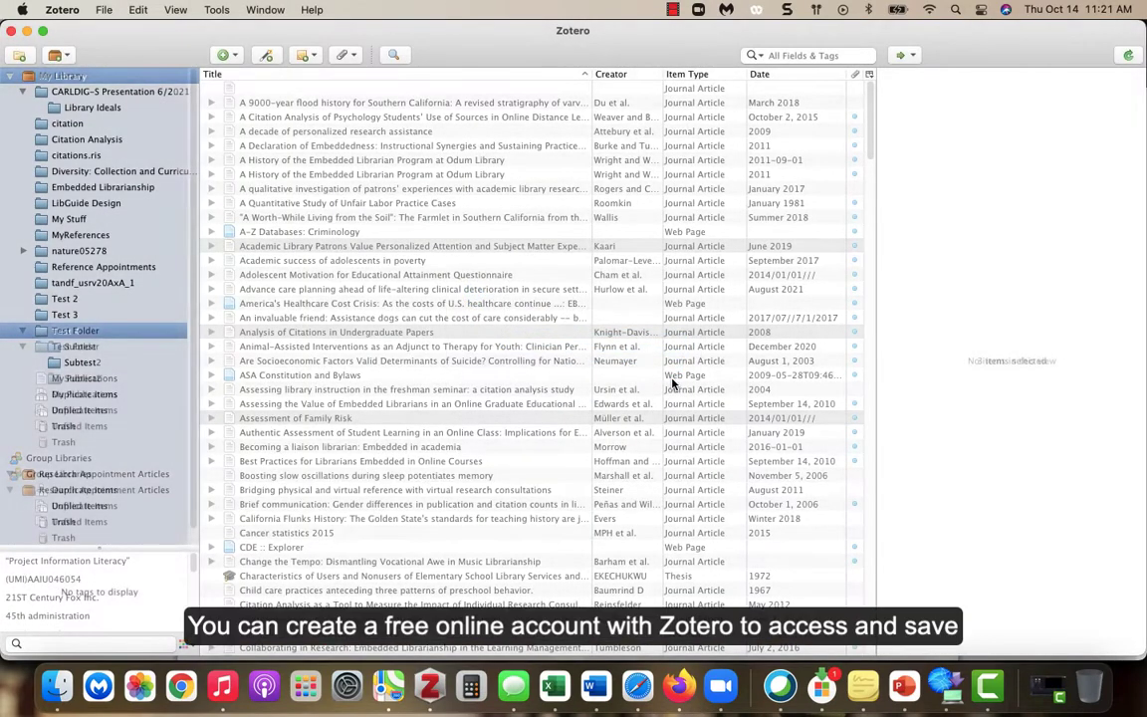
left_click(65, 331)
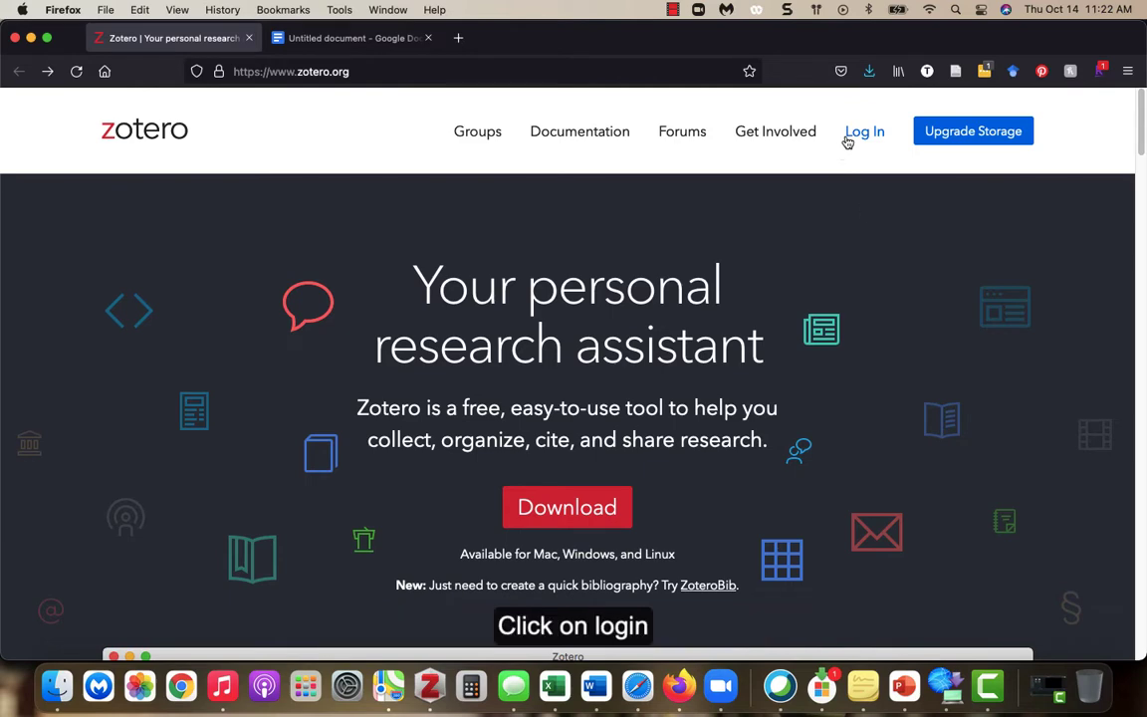
Reach the free-account registration page from Log In, declining to save the password.
left_click(863, 131)
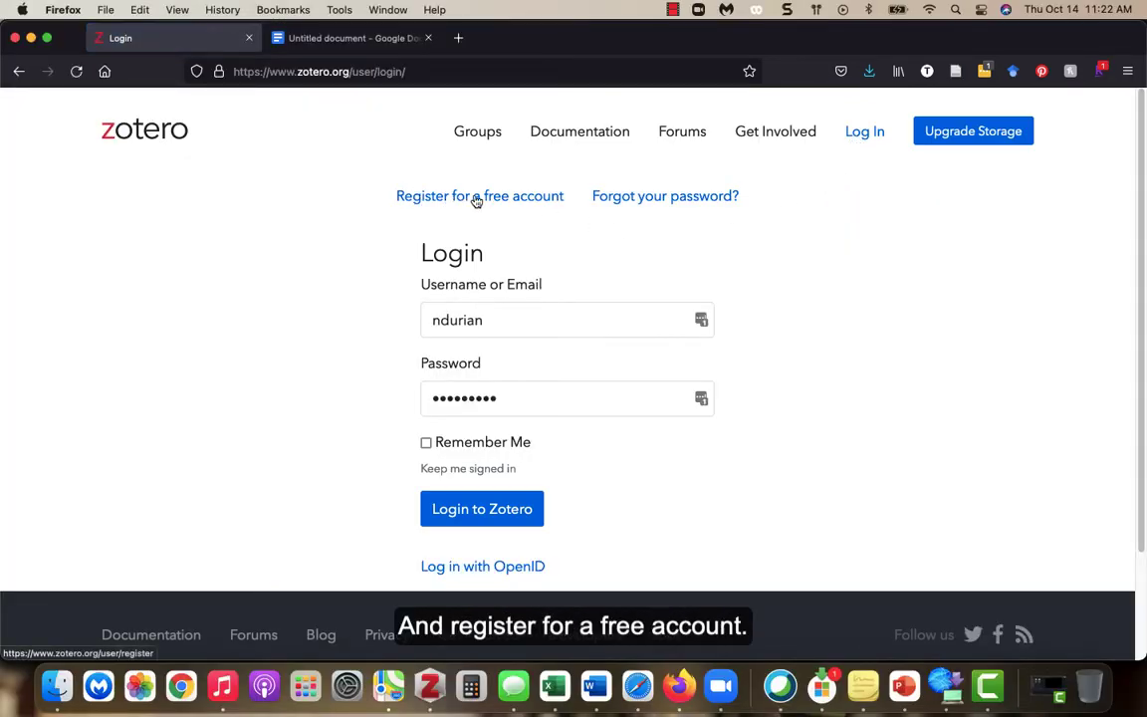
left_click(479, 195)
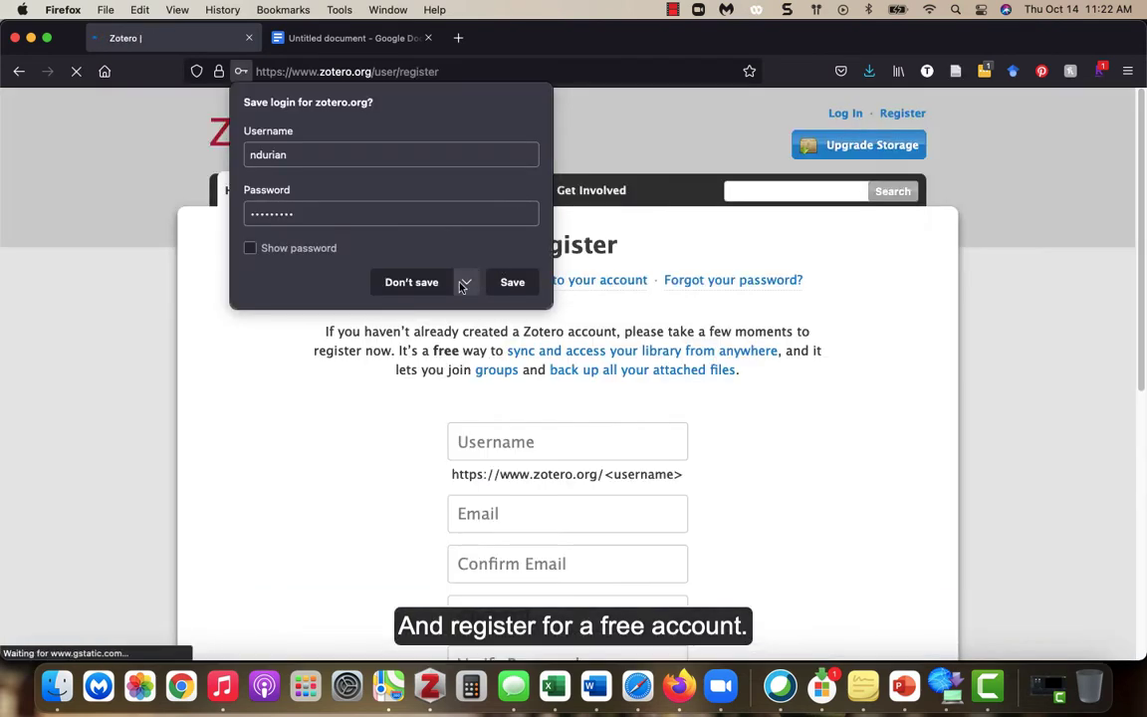
left_click(411, 282)
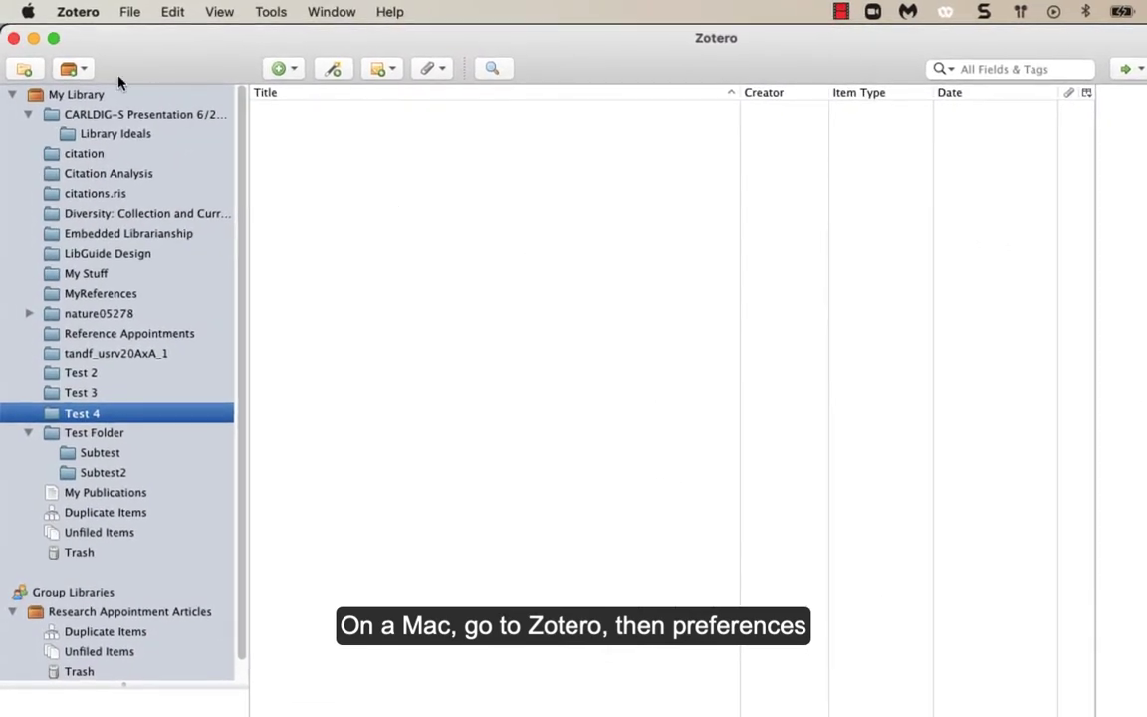
Open Zotero Preferences on the Sync settings.
left_click(78, 11)
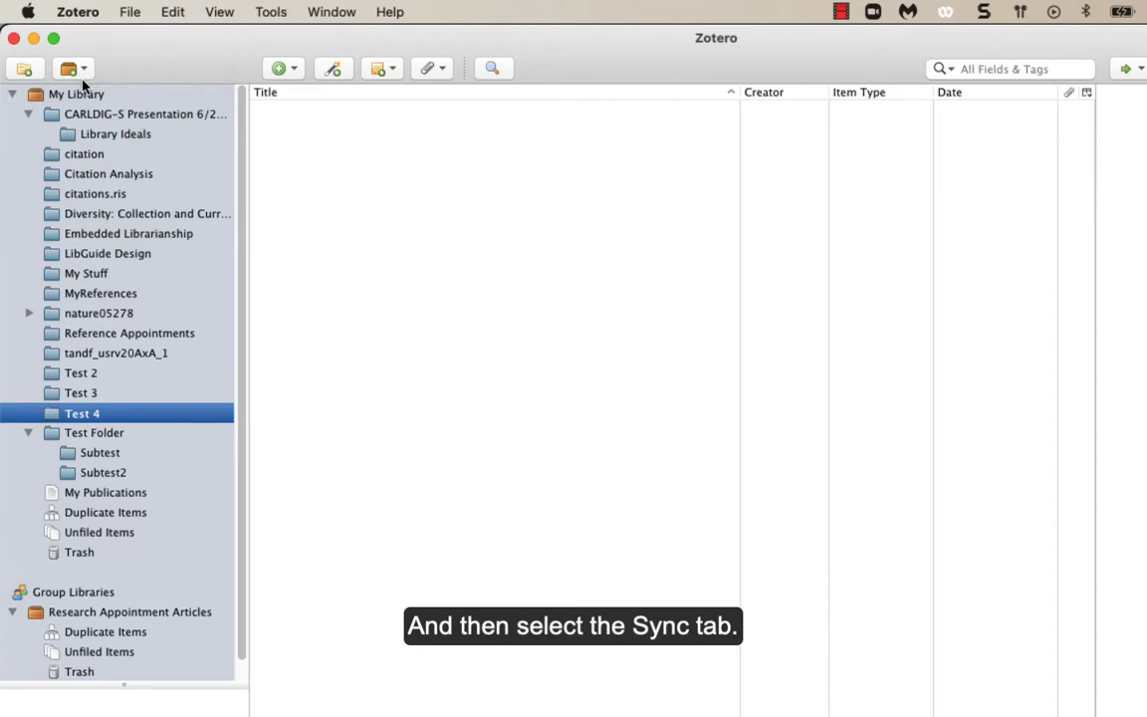
left_click(462, 165)
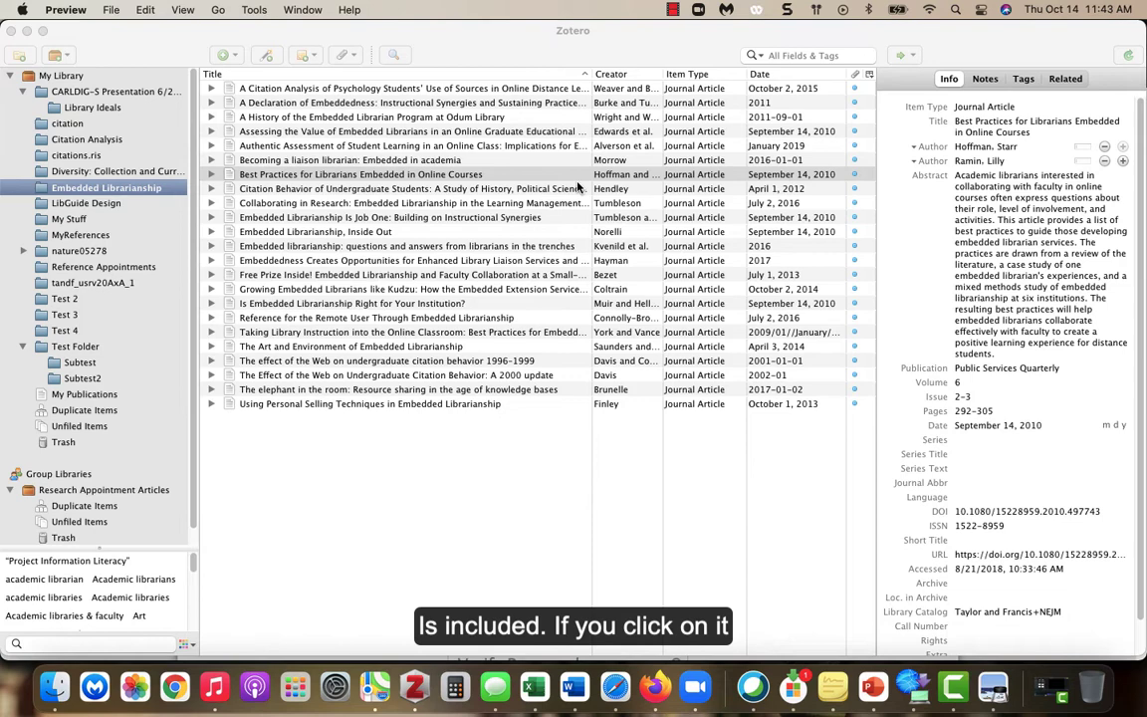
Bring up the Wilson Library Databases page on laverne.libguides.com in Firefox.
left_click(361, 174)
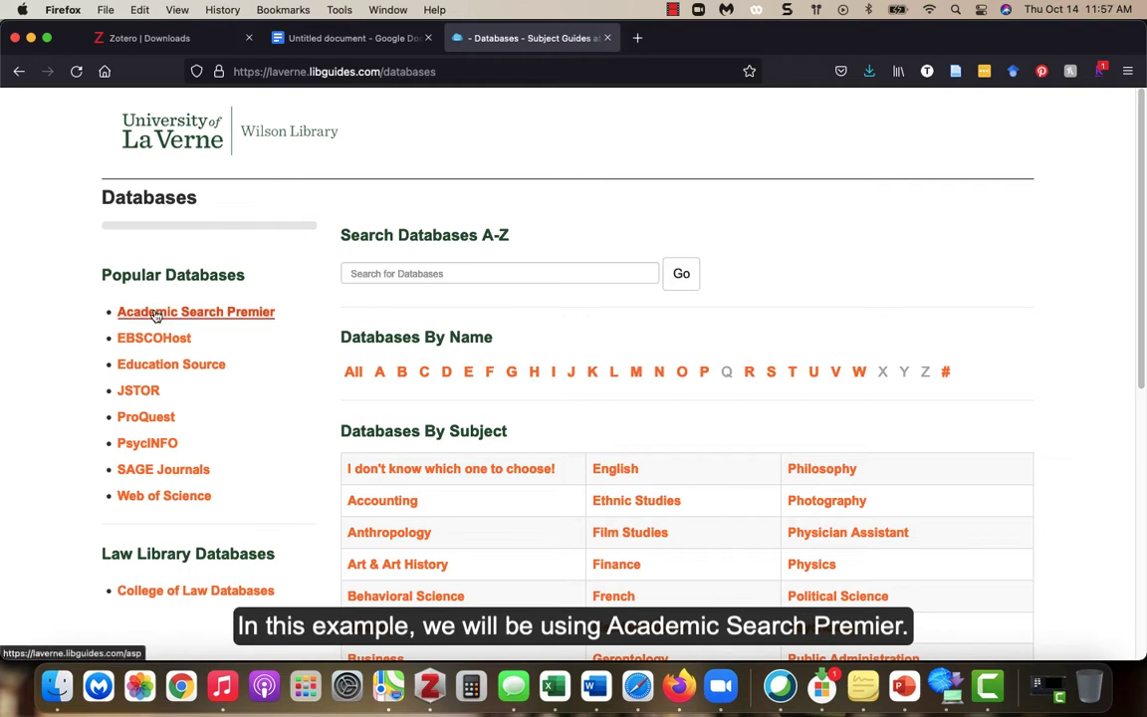
Open Academic Search Premier and search 'sleep deprivation'.
left_click(196, 311)
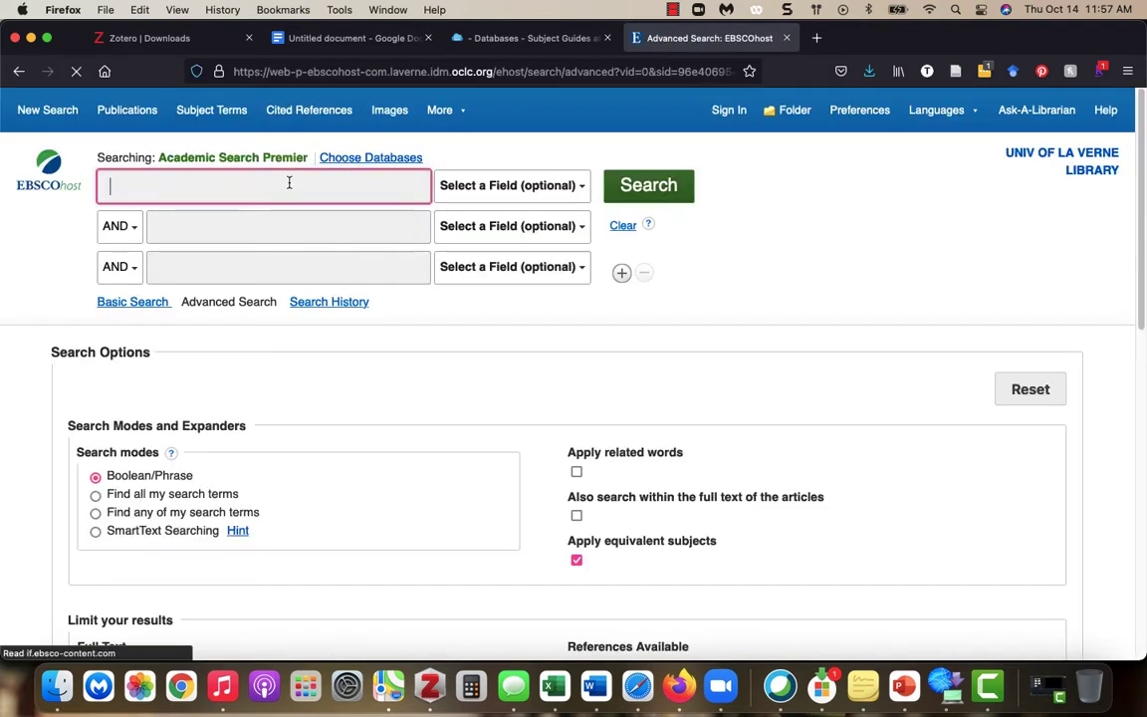
type("sleep de")
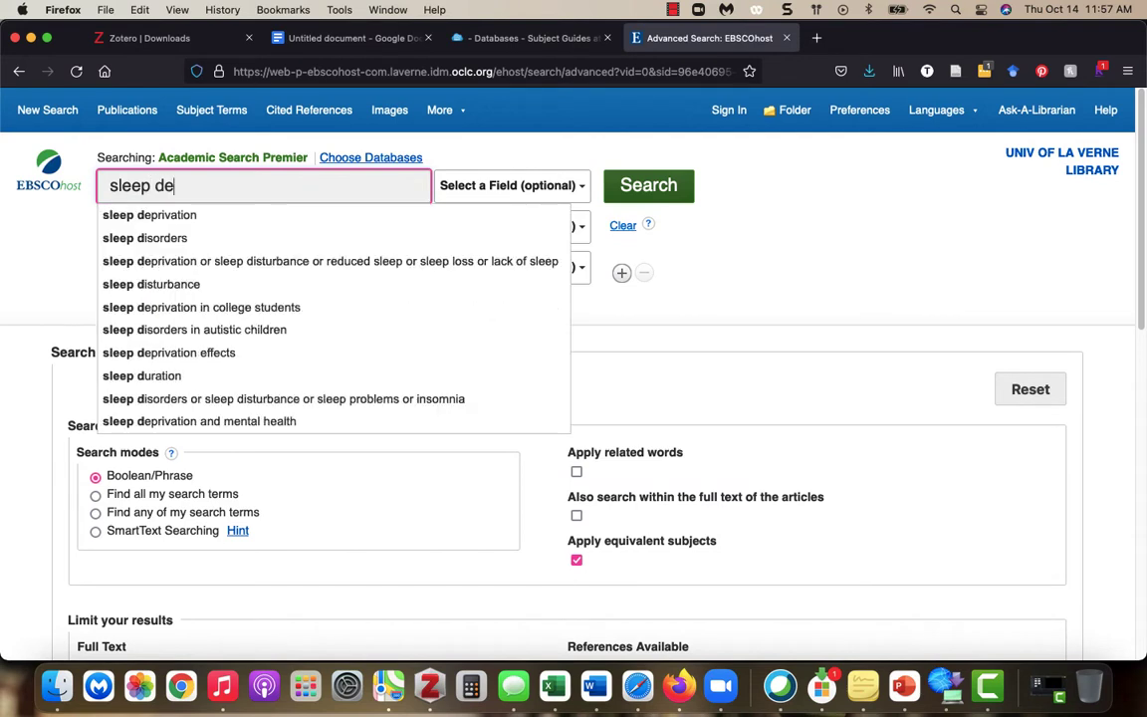
left_click(149, 214)
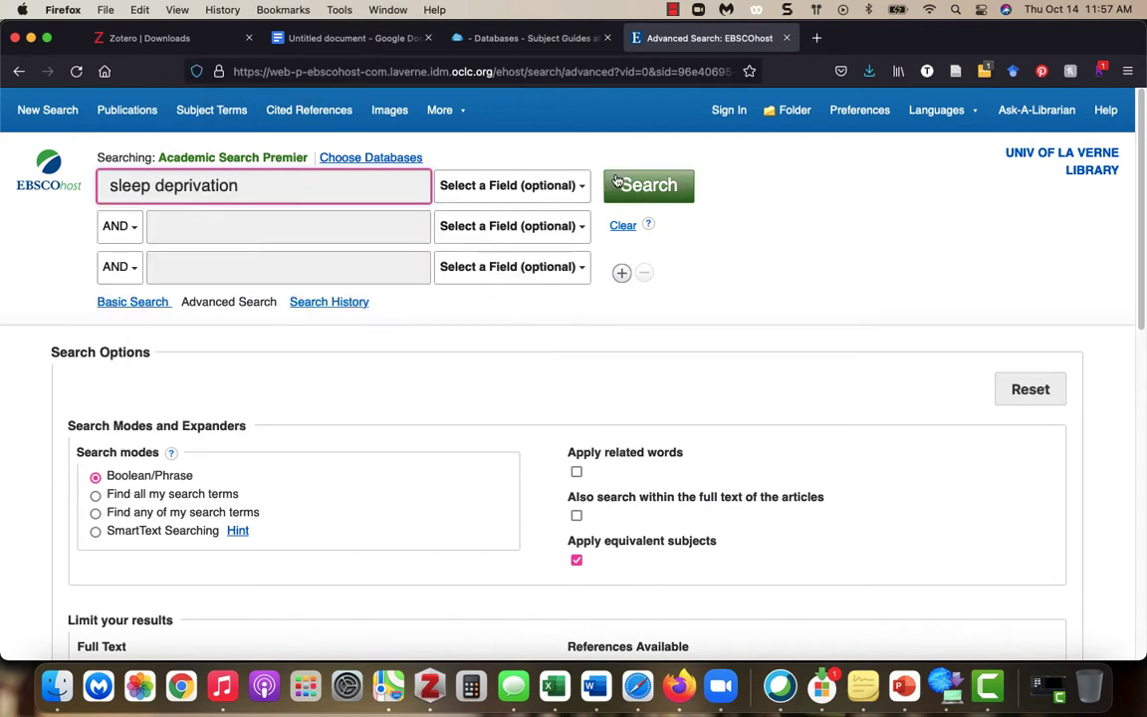
left_click(648, 185)
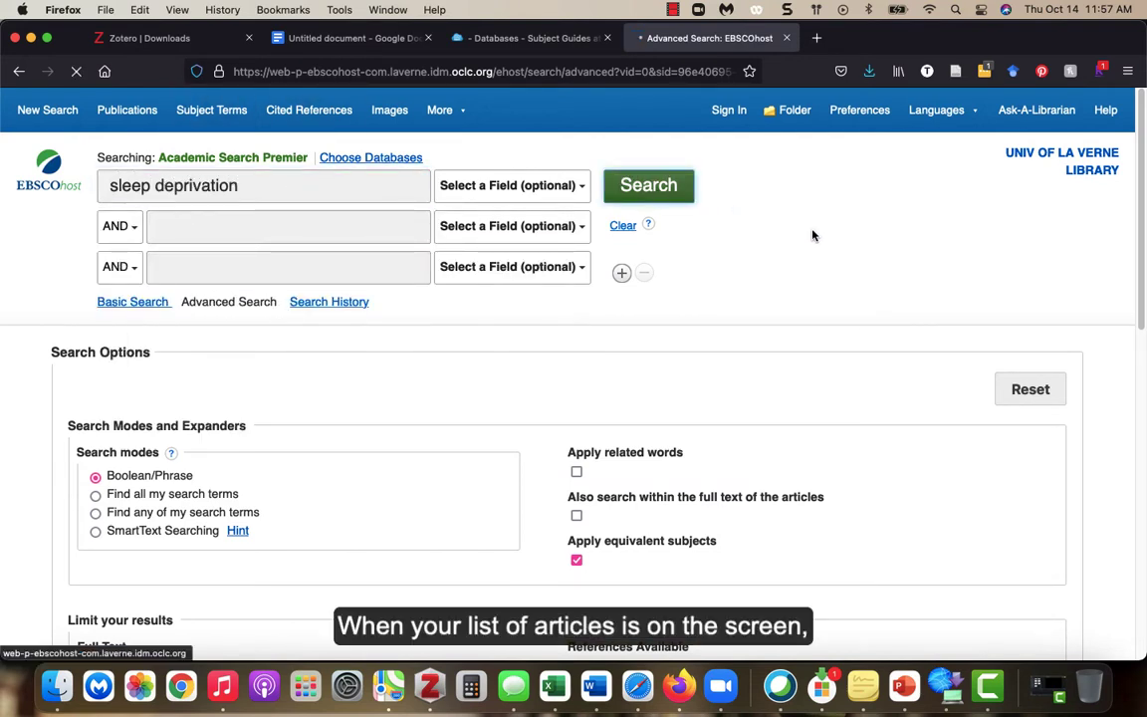
left_click(648, 186)
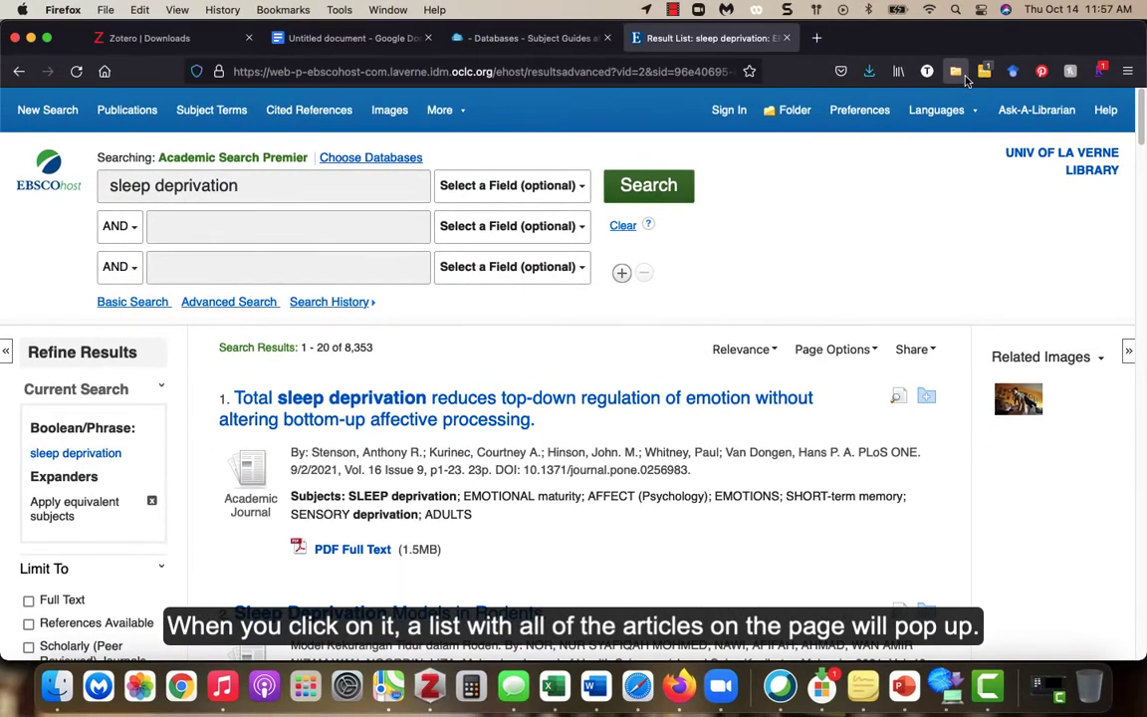
Save the first three results, including the rodent models and sodium valproate articles, via Zotero Connector.
left_click(955, 70)
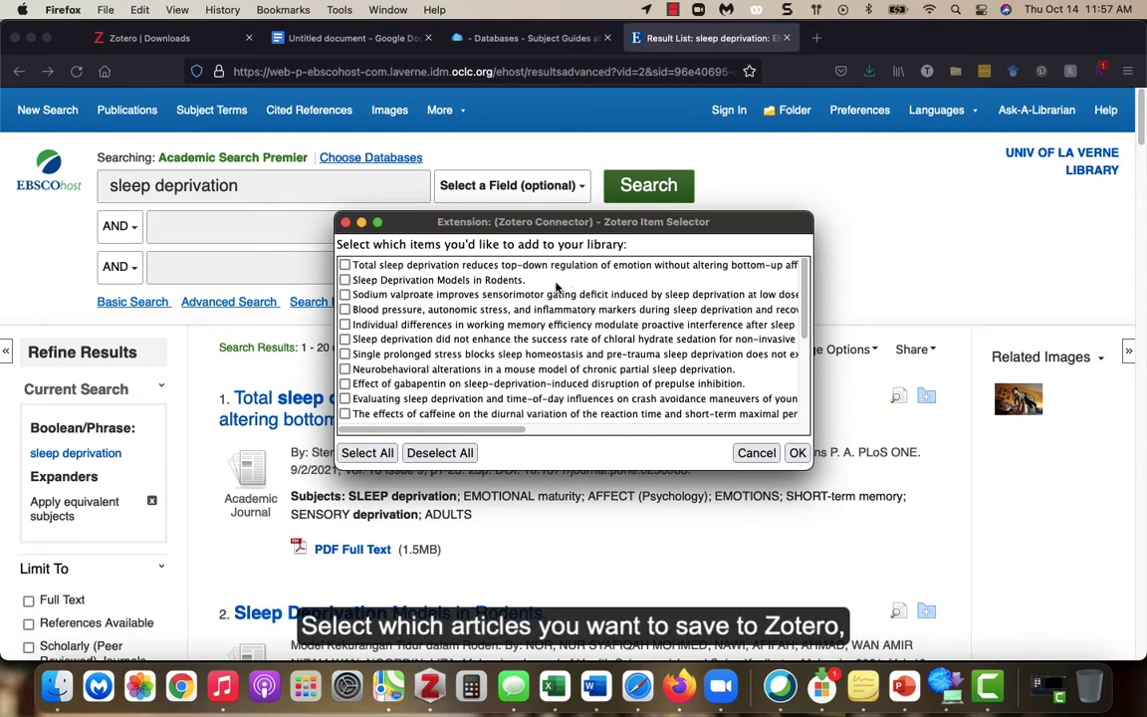
mouse_move(361, 294)
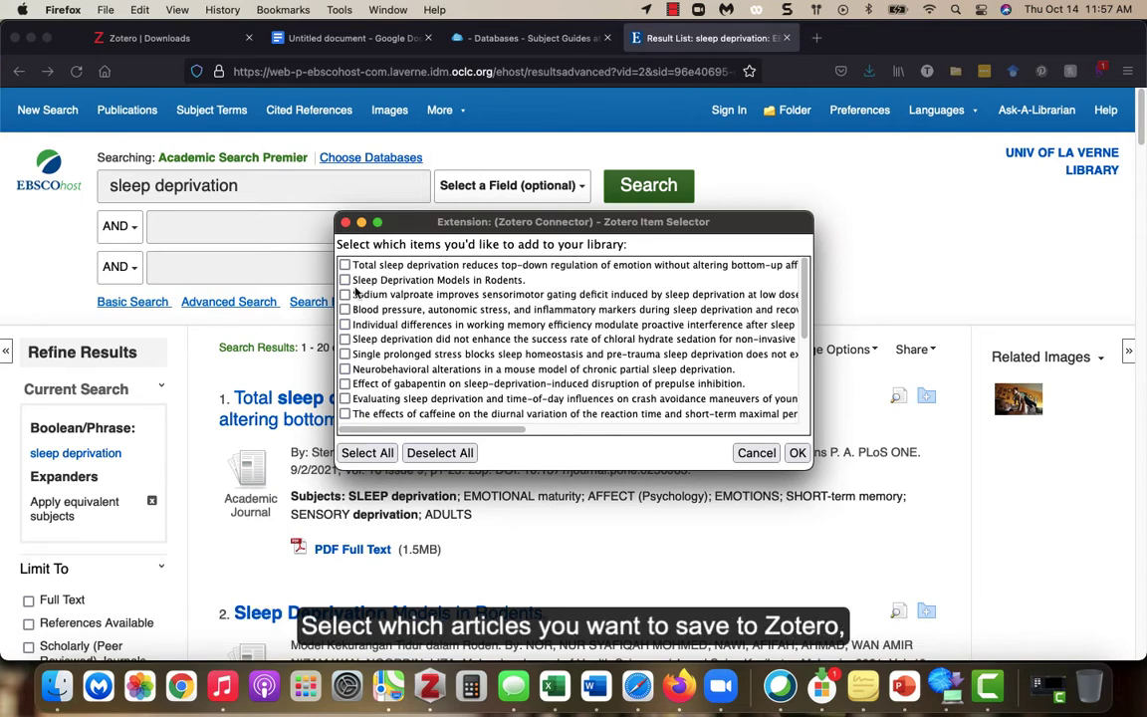
left_click(345, 279)
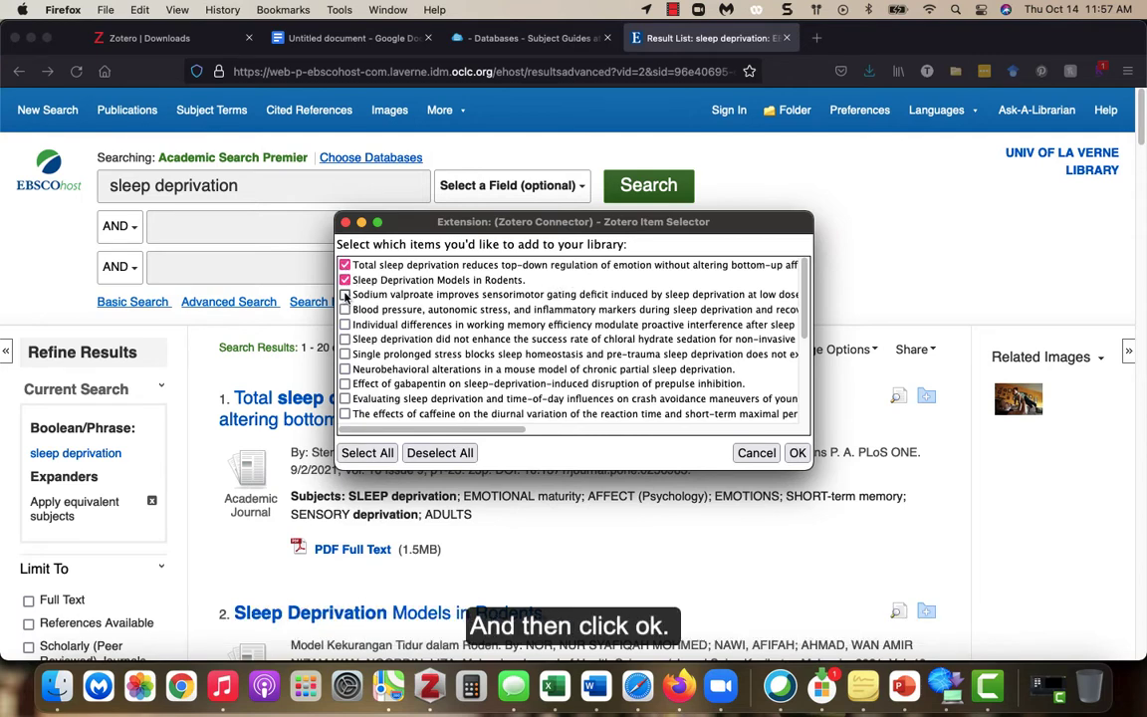
left_click(346, 293)
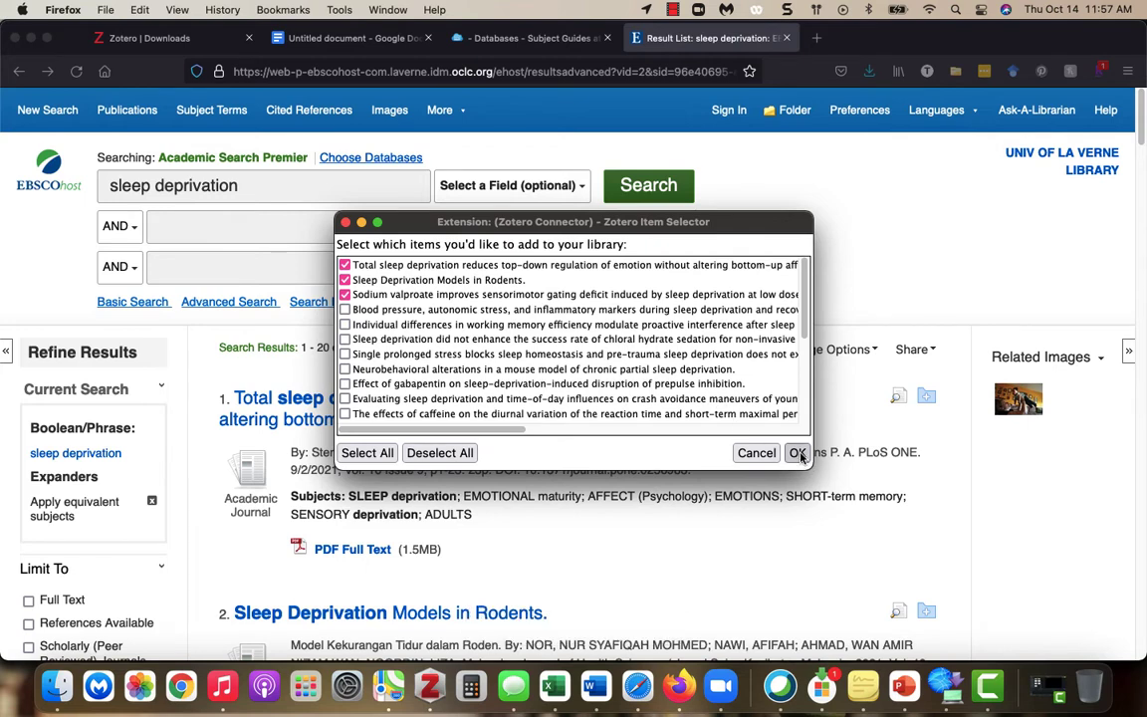
left_click(797, 452)
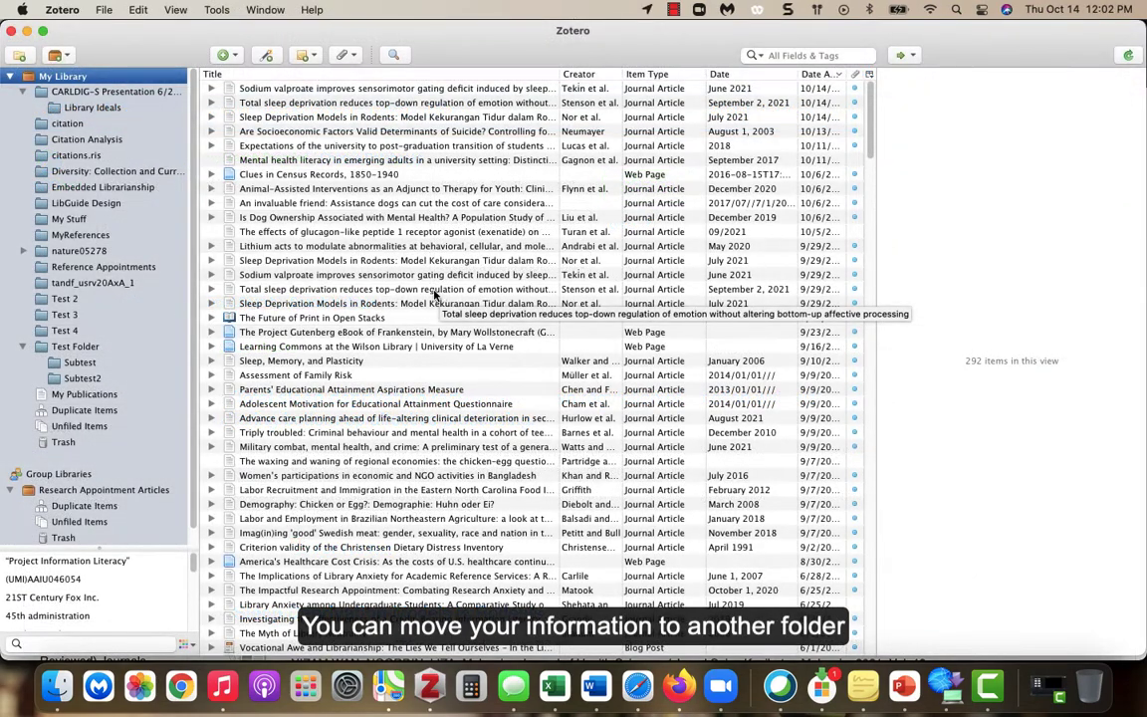
Open the Detailed Record for 'Total sleep deprivation reduces top-down regulation of emotion'.
left_click(394, 260)
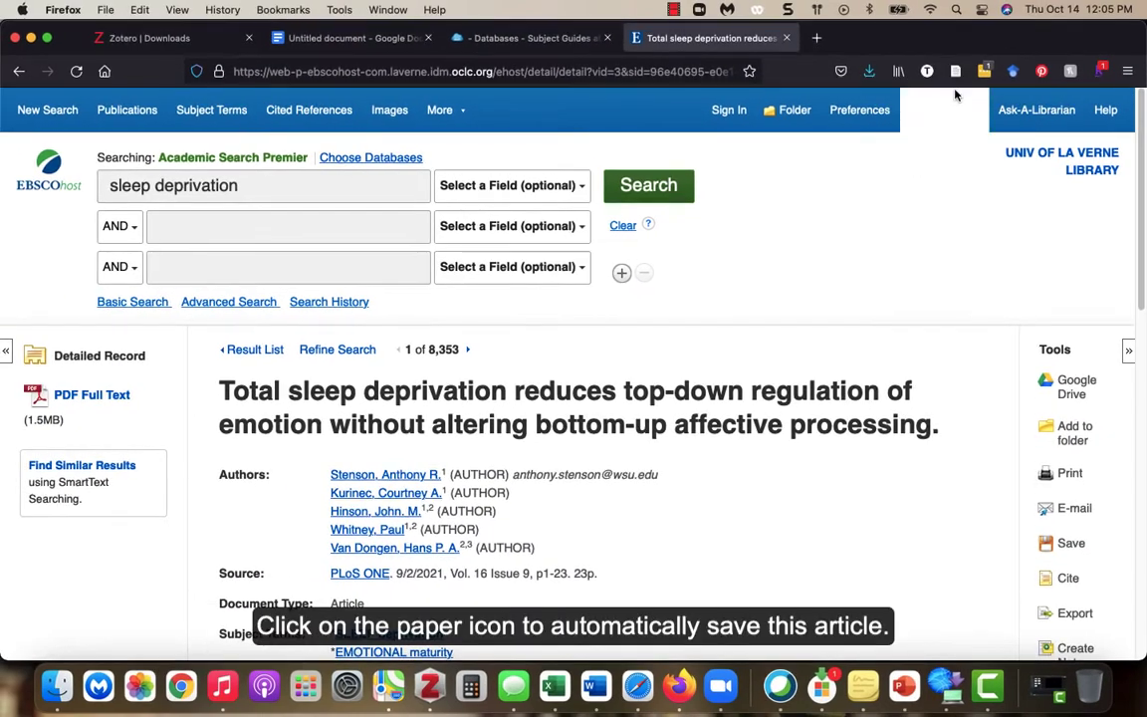
Save the Total sleep deprivation article with the Zotero Connector.
left_click(955, 70)
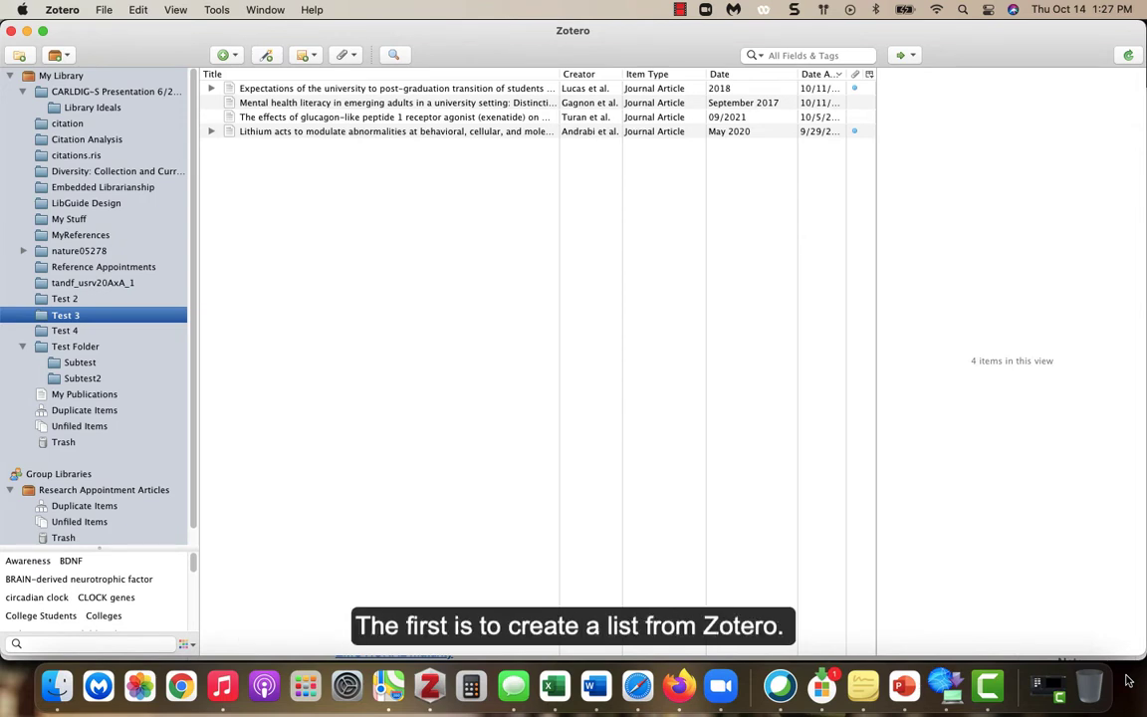
Copy an APA 7th bibliography of all four Test 3 articles to the clipboard.
left_click(395, 88)
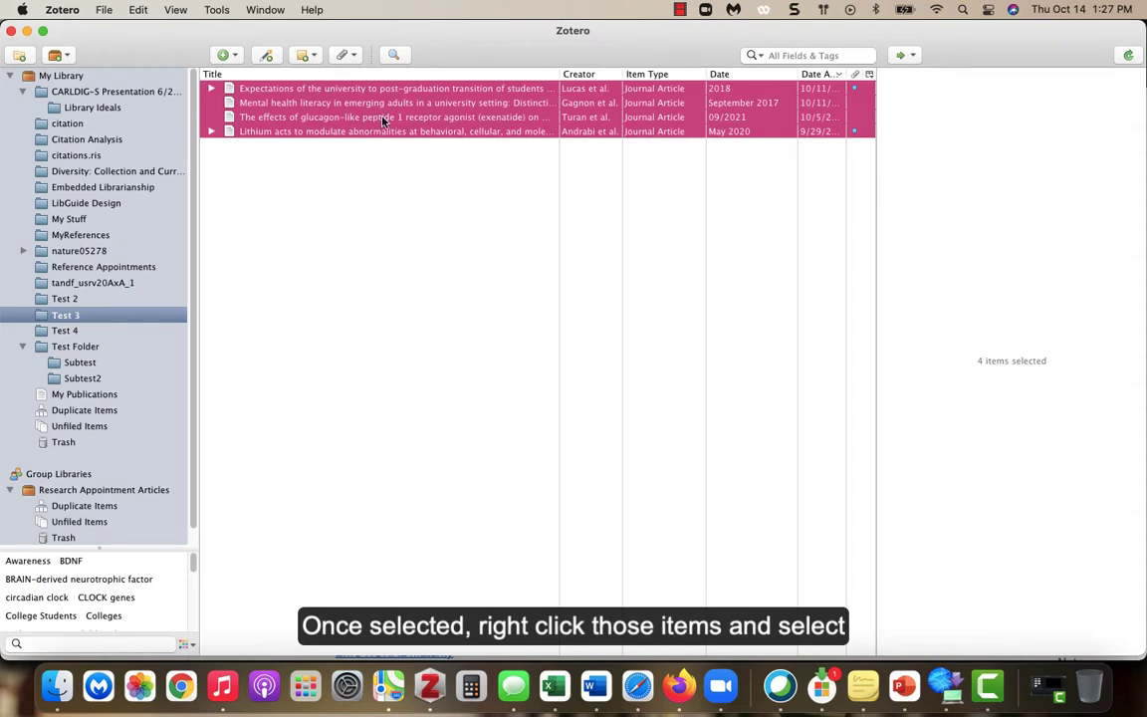
right_click(393, 117)
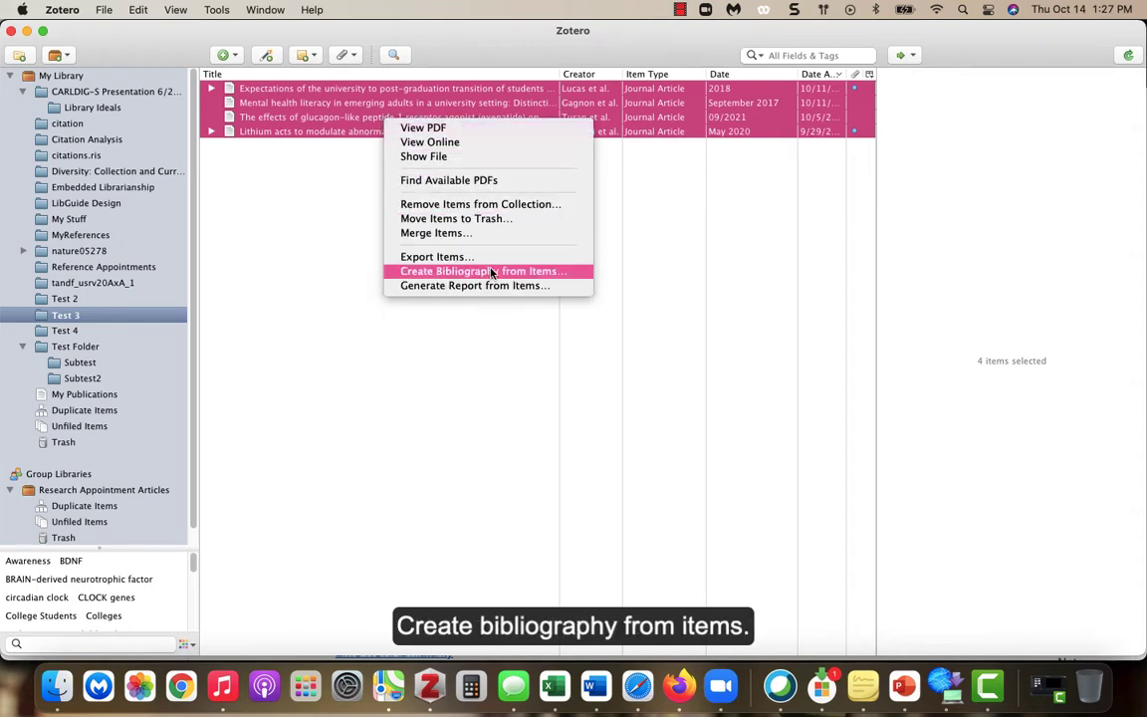
left_click(483, 271)
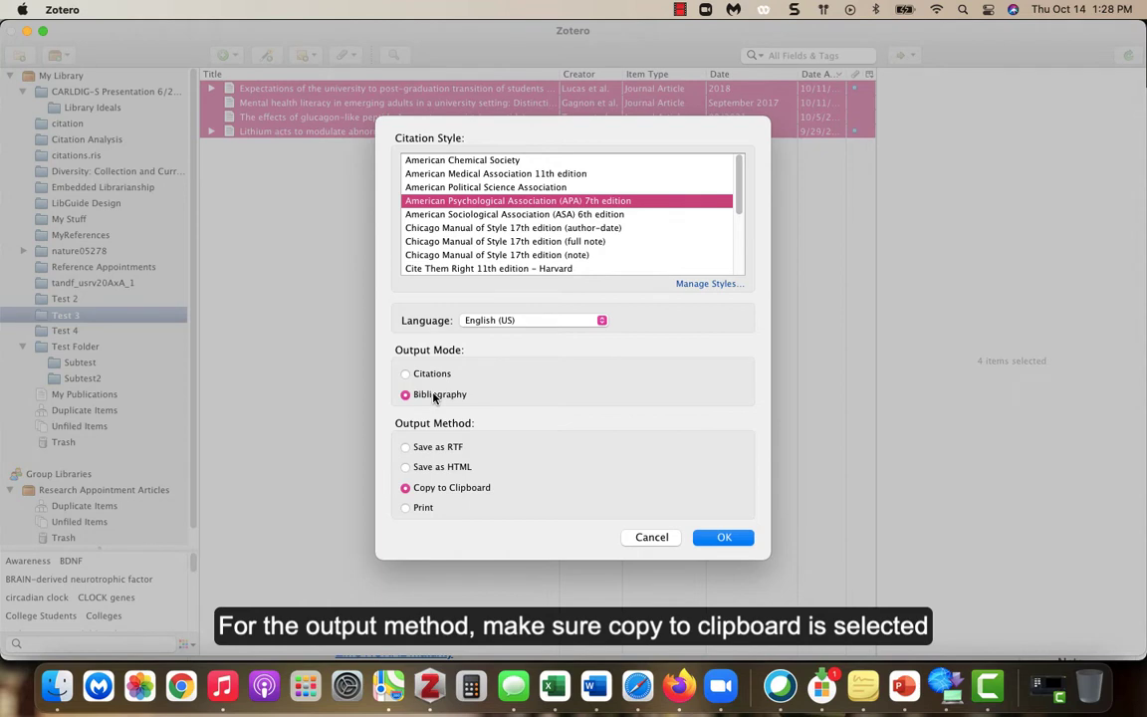
mouse_move(433, 403)
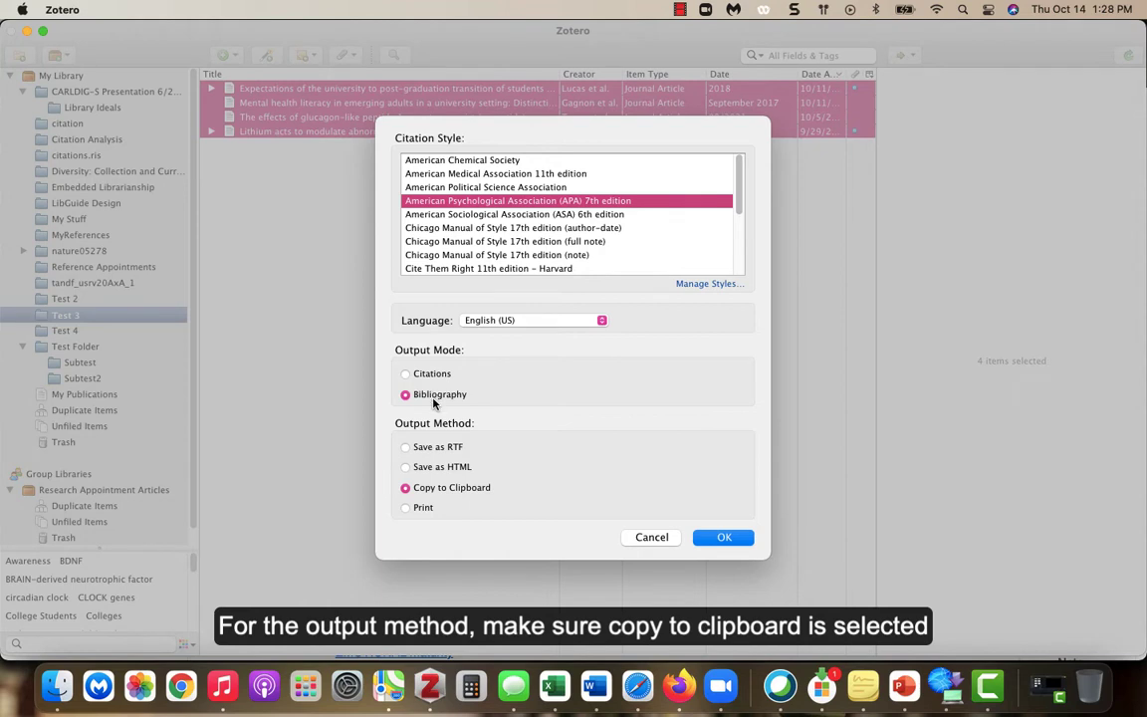
mouse_move(729, 555)
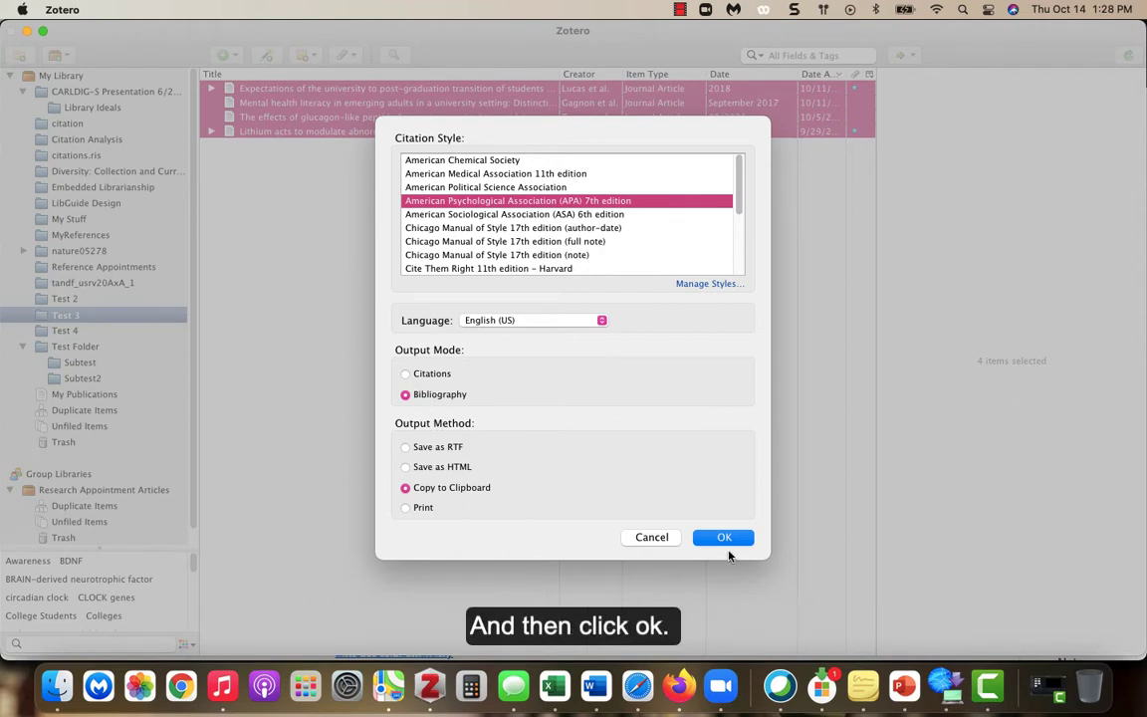
left_click(723, 536)
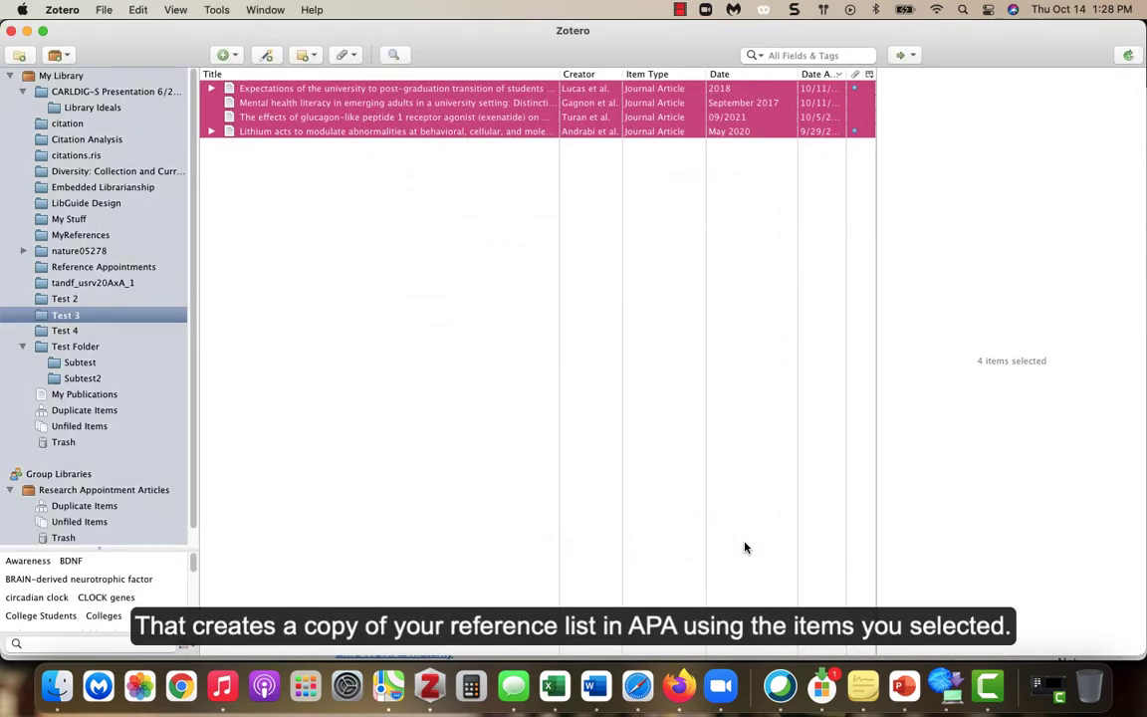
mouse_move(776, 488)
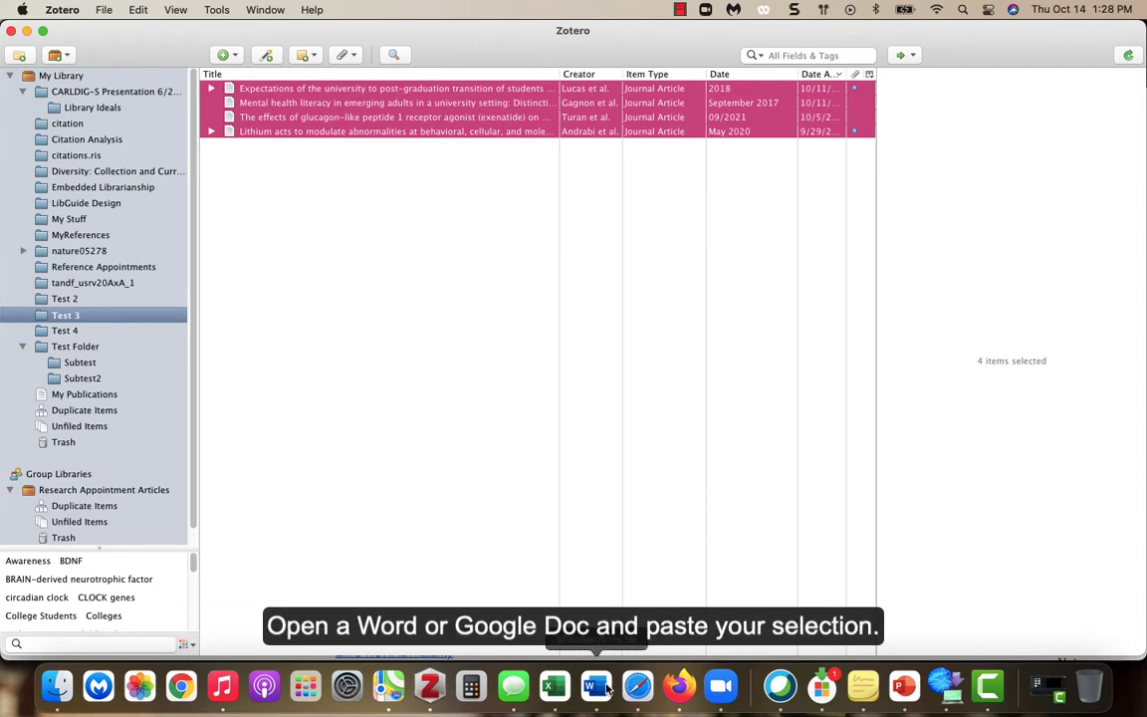
Switch to the Word document with the References page and scroll through it.
left_click(594, 684)
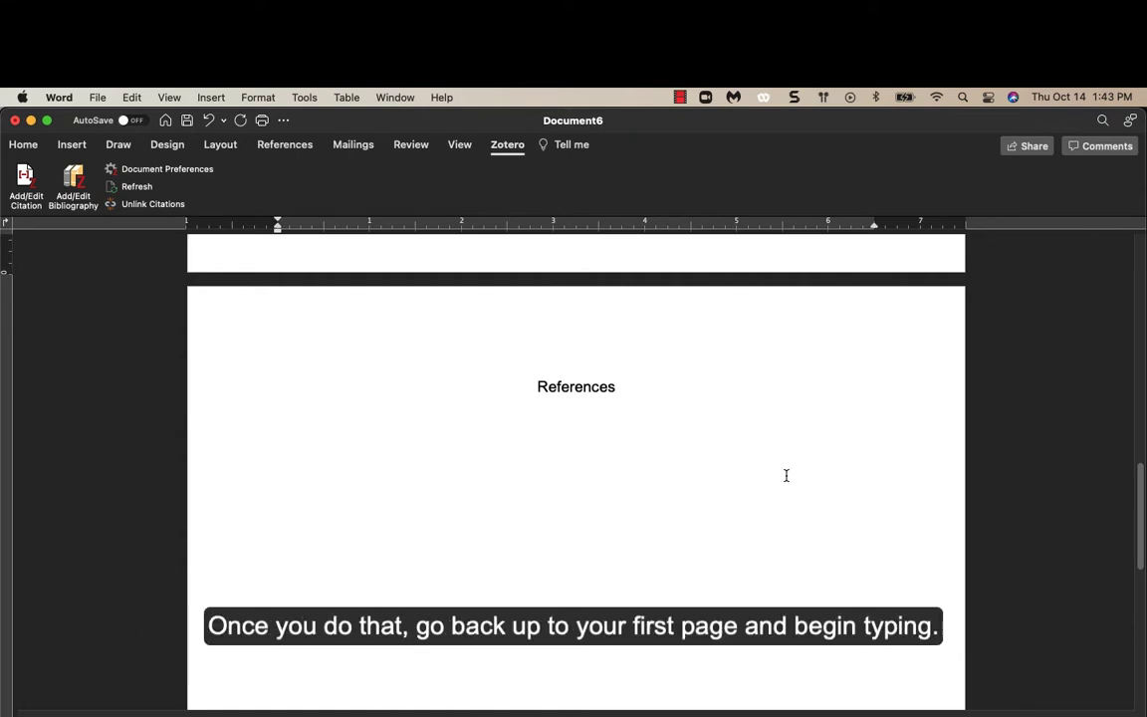
scroll("down", 3)
type("The brown cow jumped over the moon")
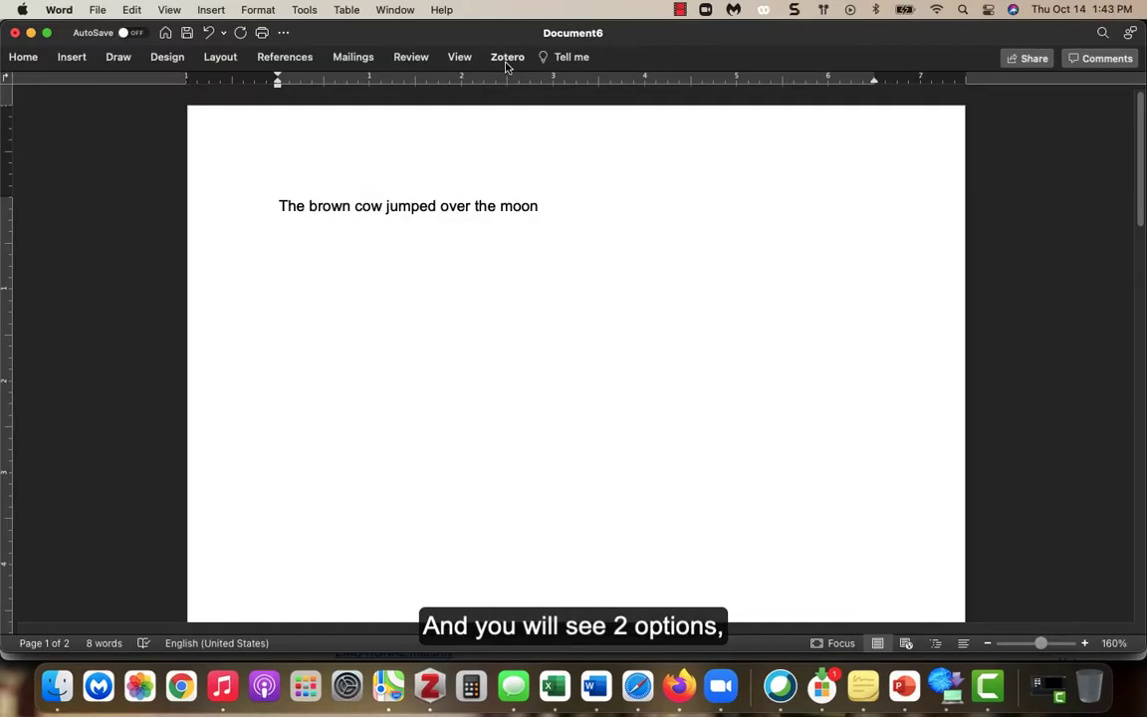
Show the Zotero citation tools in Word's ribbon.
left_click(507, 57)
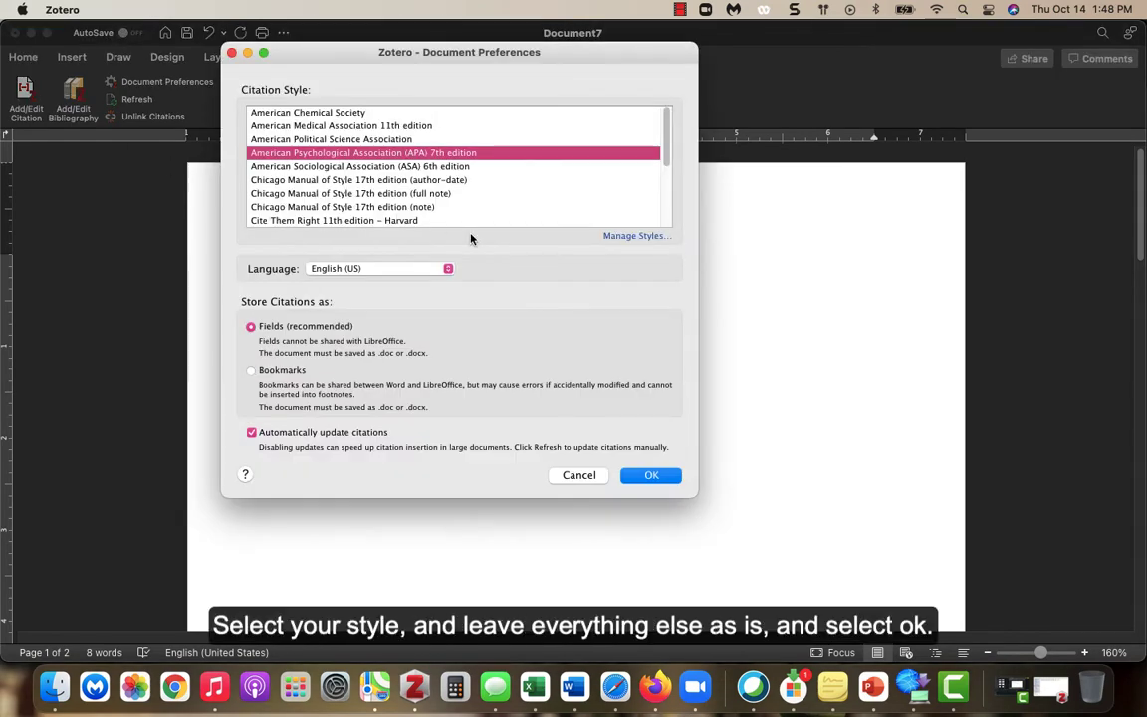
mouse_move(543, 268)
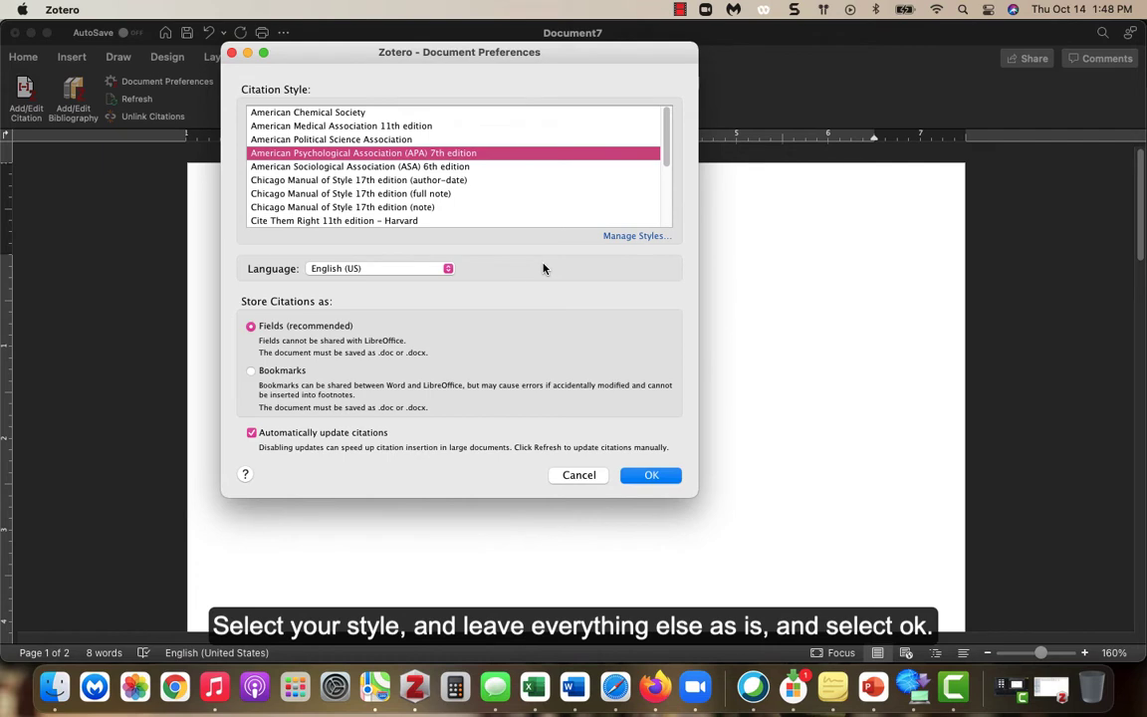
mouse_move(491, 237)
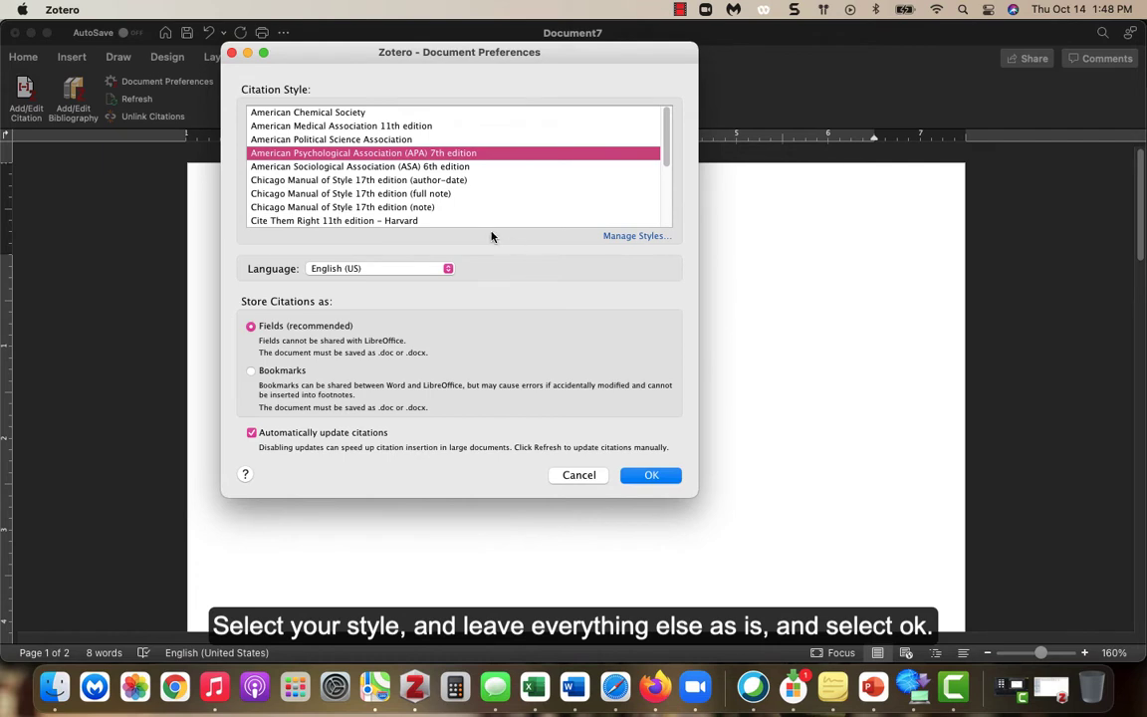
mouse_move(641, 498)
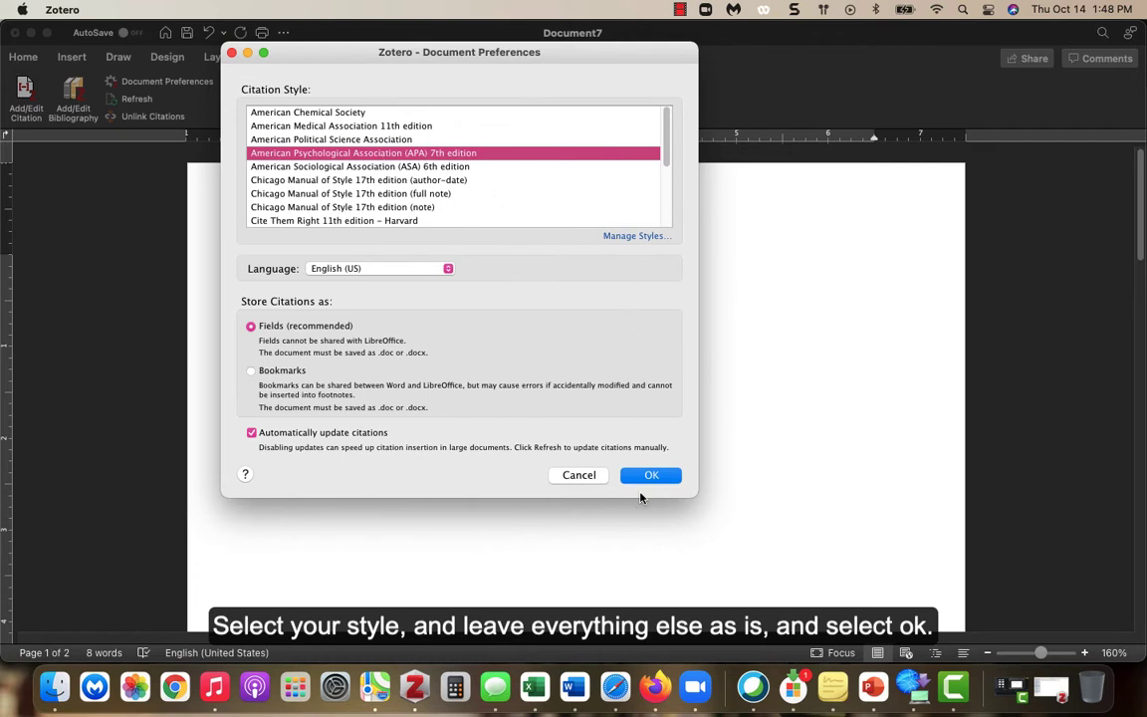
Confirm American Psychological Association 7th edition in Zotero Document Preferences.
left_click(651, 475)
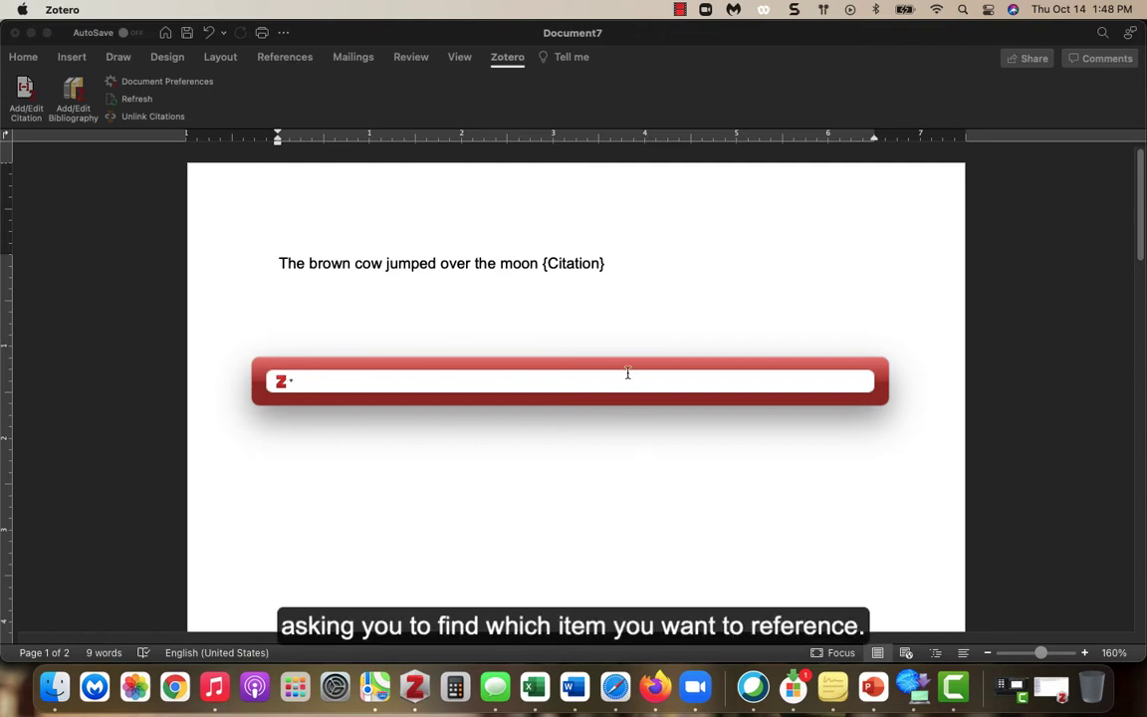
Search 'sleep' and insert the Breen et al. 2019 citation after the sentence.
type("sleep")
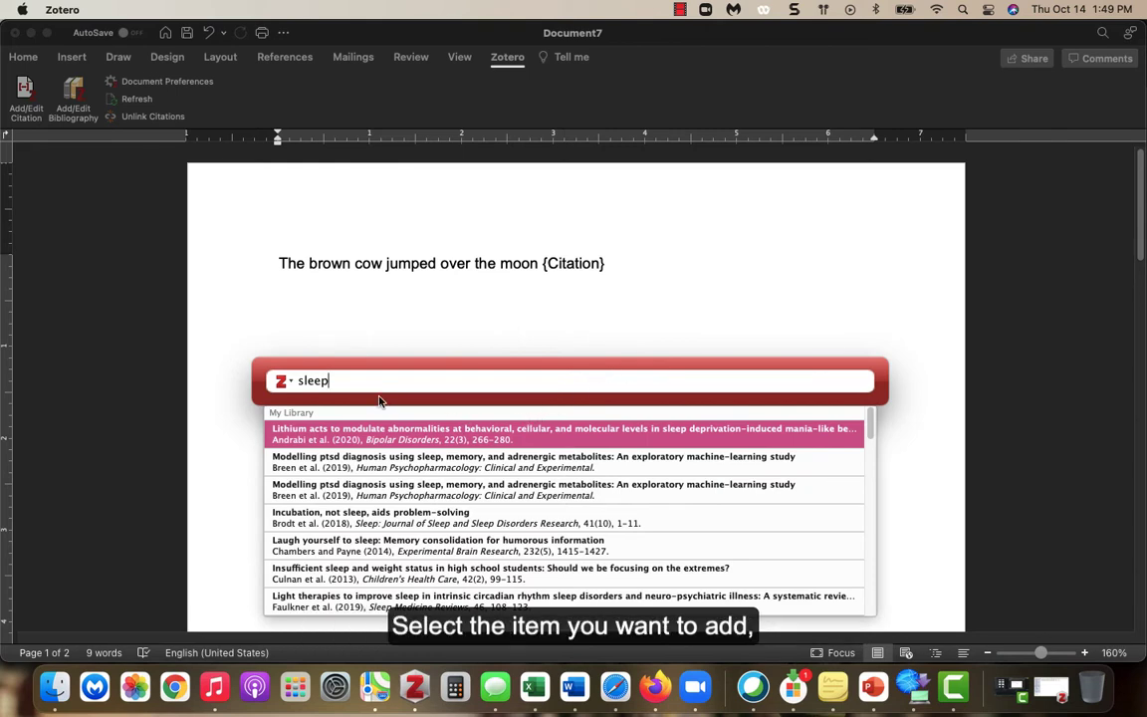
left_click(533, 461)
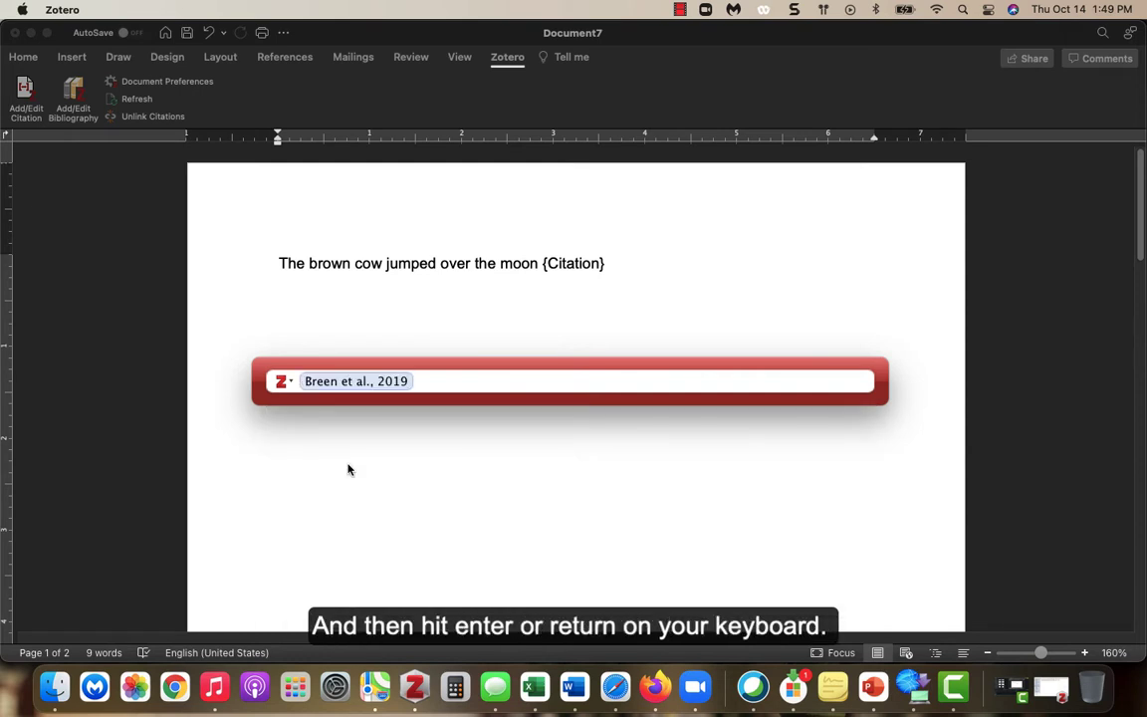
key("return")
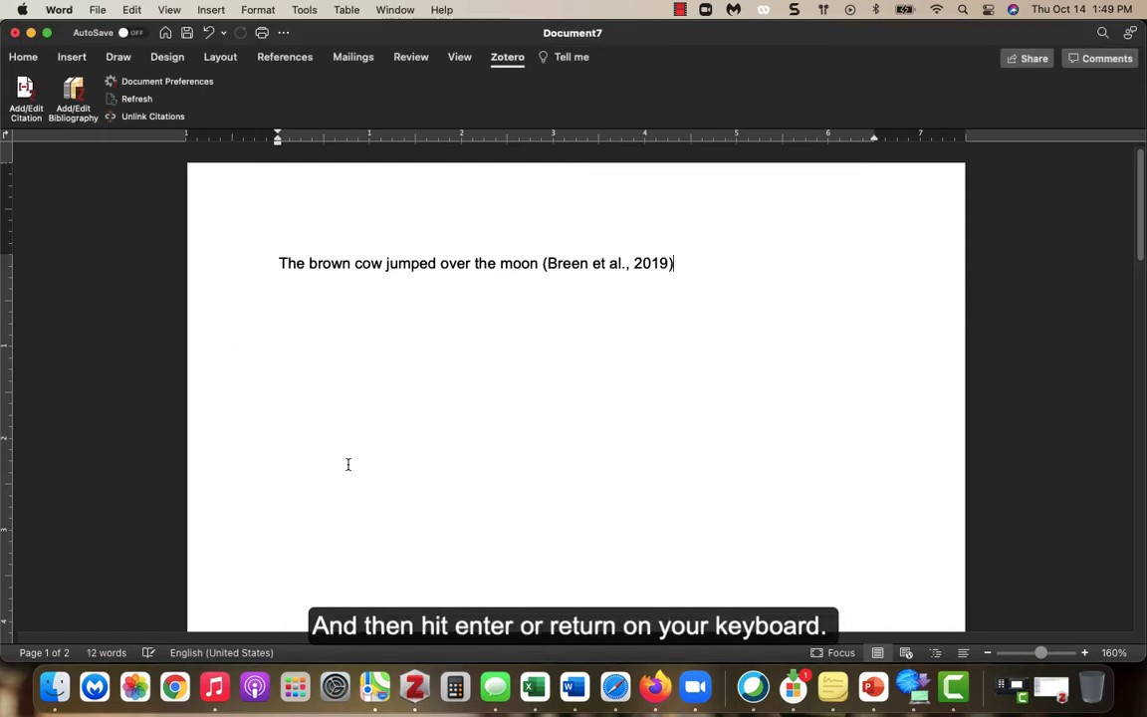
key("return")
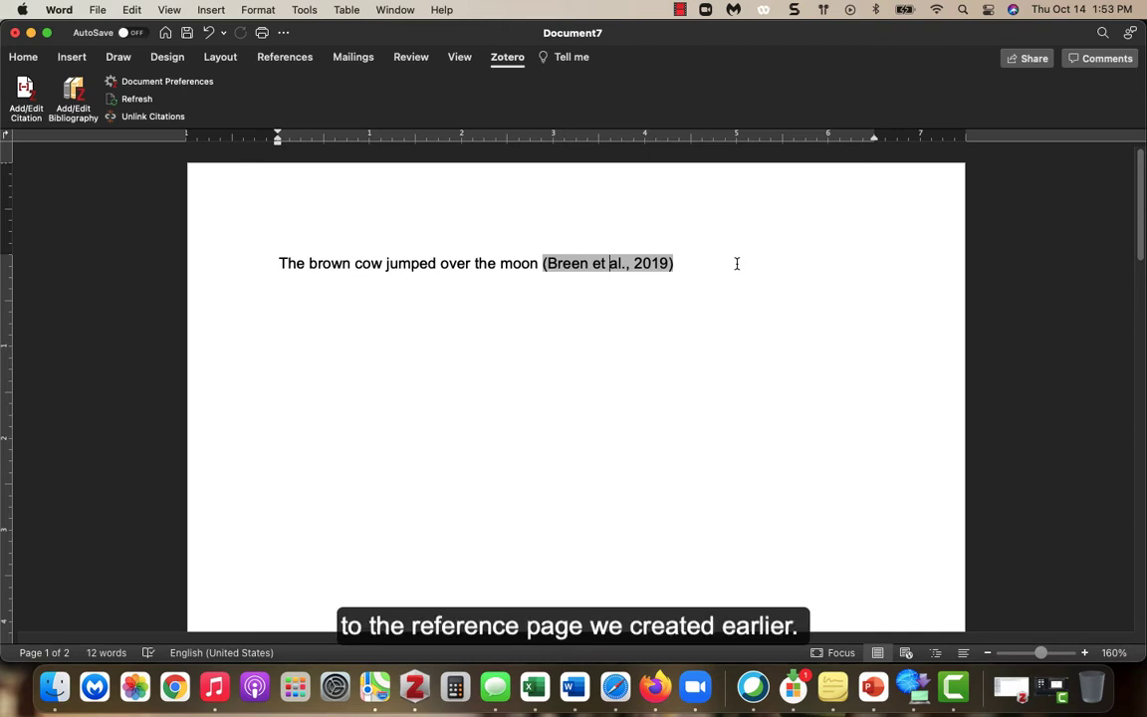
Below the References heading on page two, request a Zotero bibliography.
scroll("down", 3)
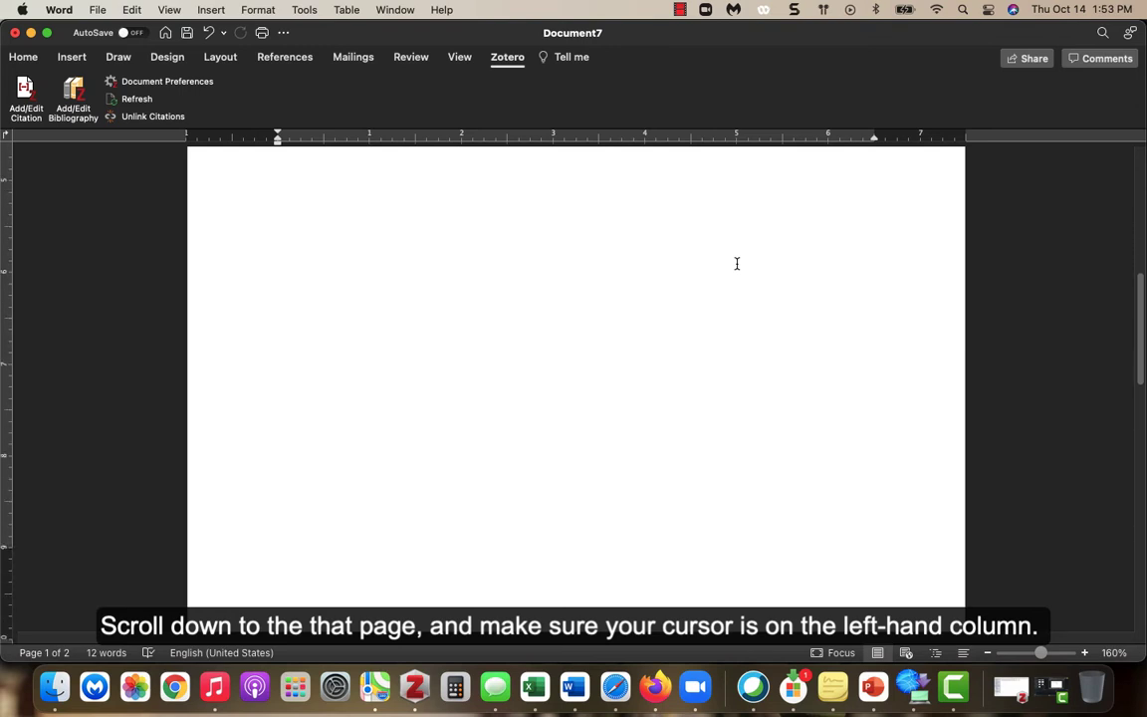
scroll("down", 3)
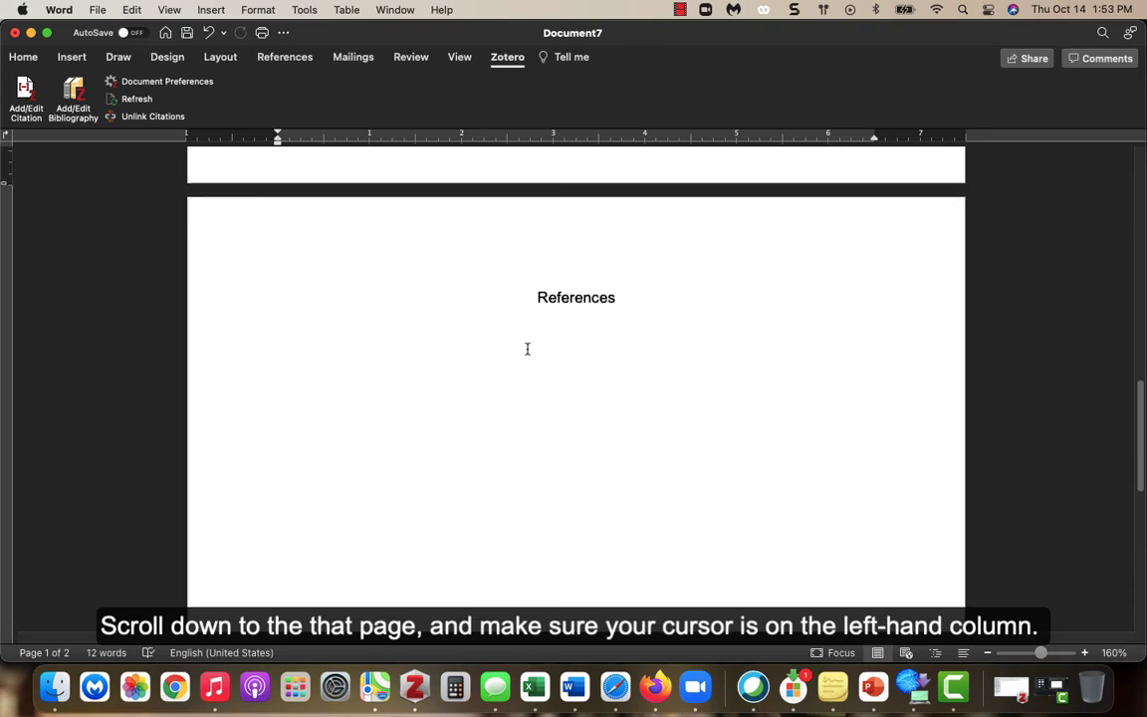
left_click(278, 321)
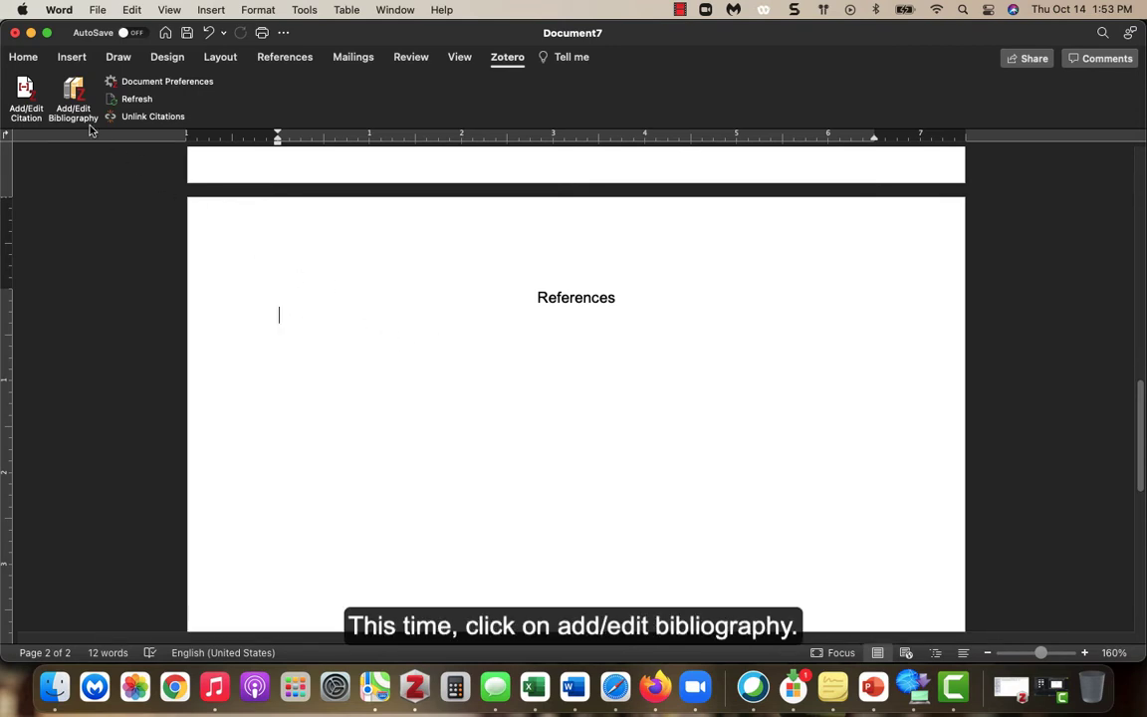
left_click(72, 95)
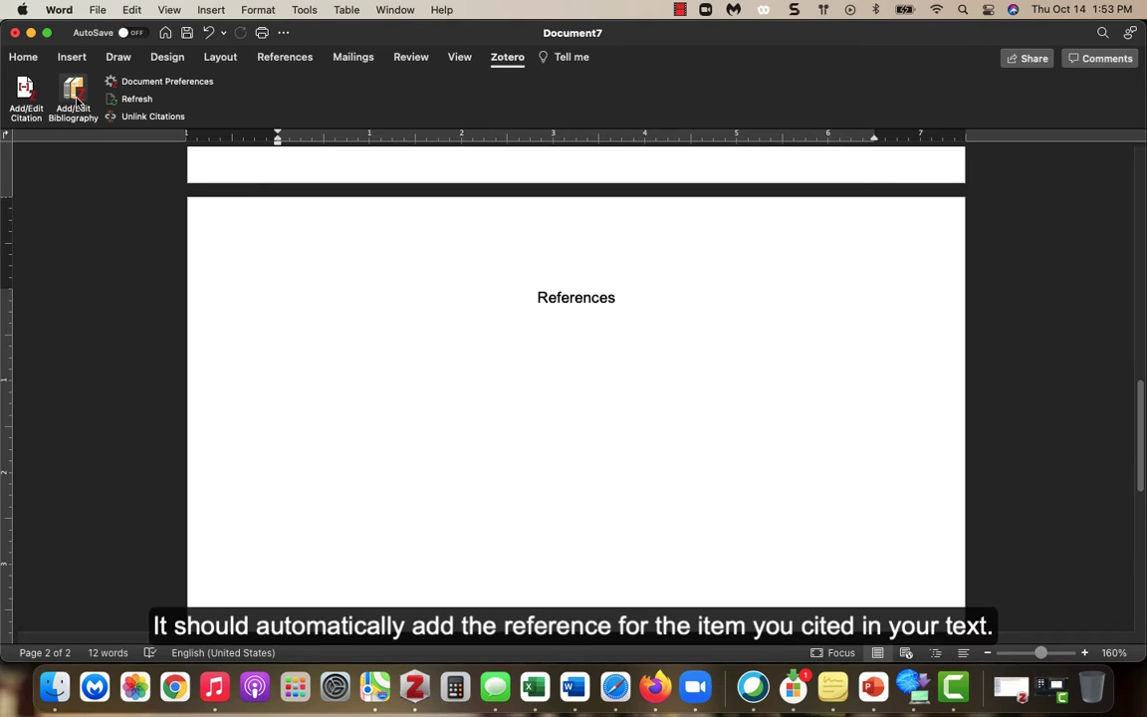
left_click(279, 315)
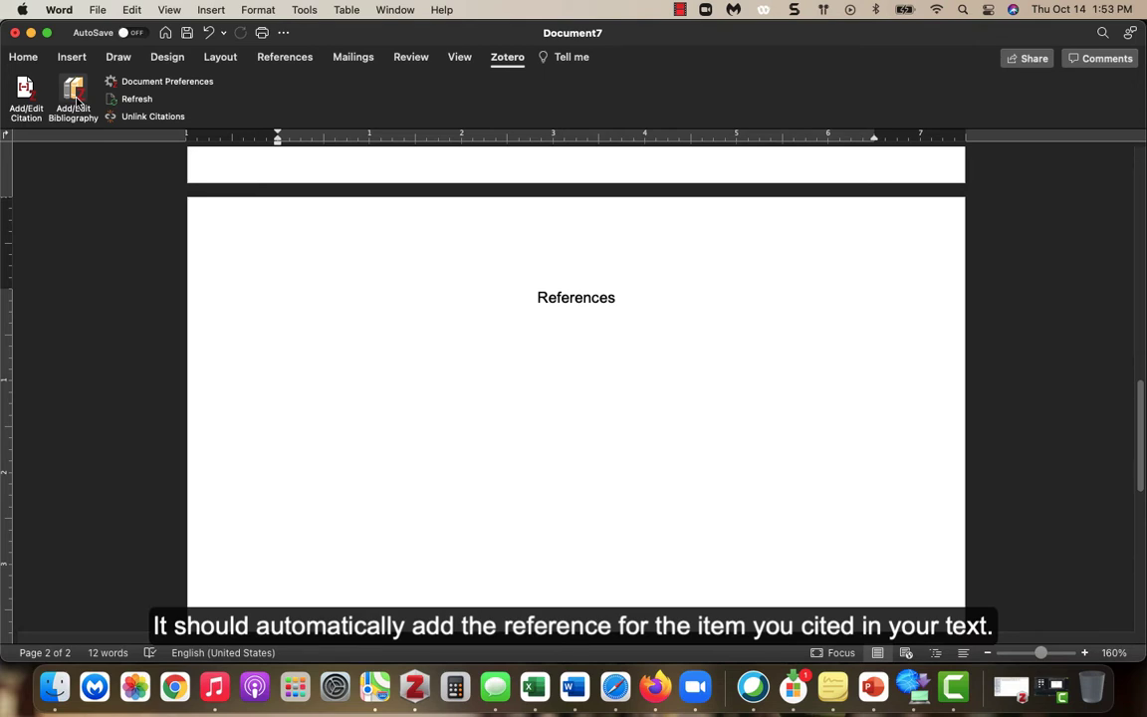
left_click(72, 95)
type("s")
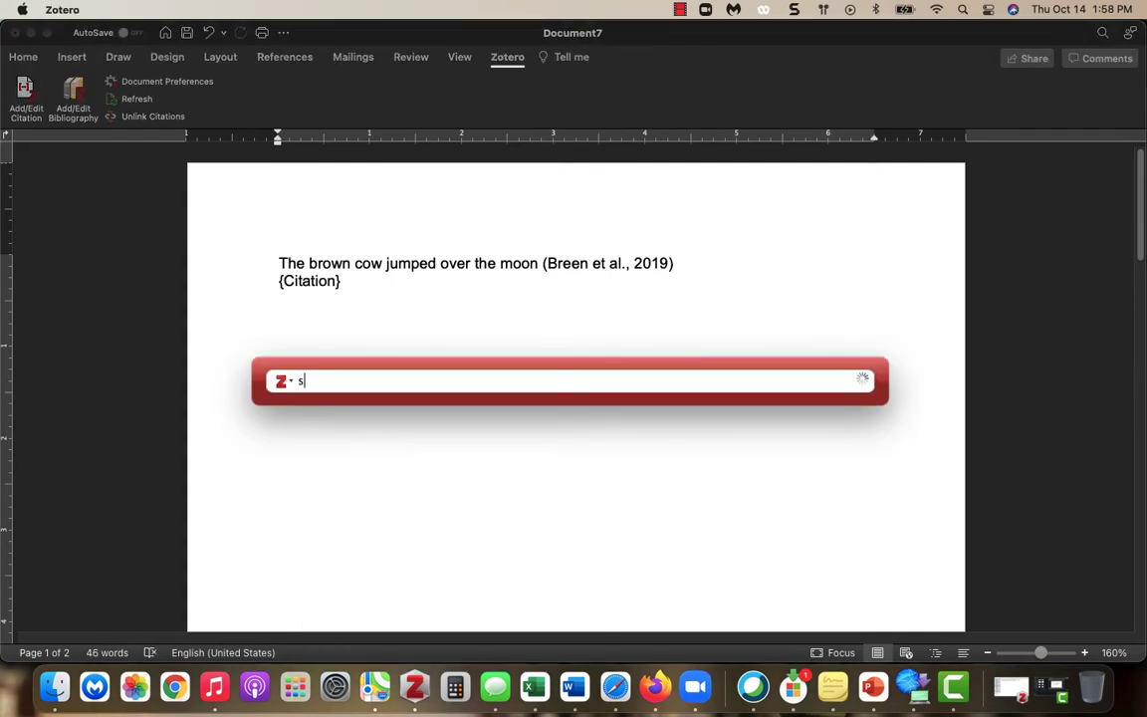
Search 'sleep' and pick the already cited Breen et al. entry.
type("leep")
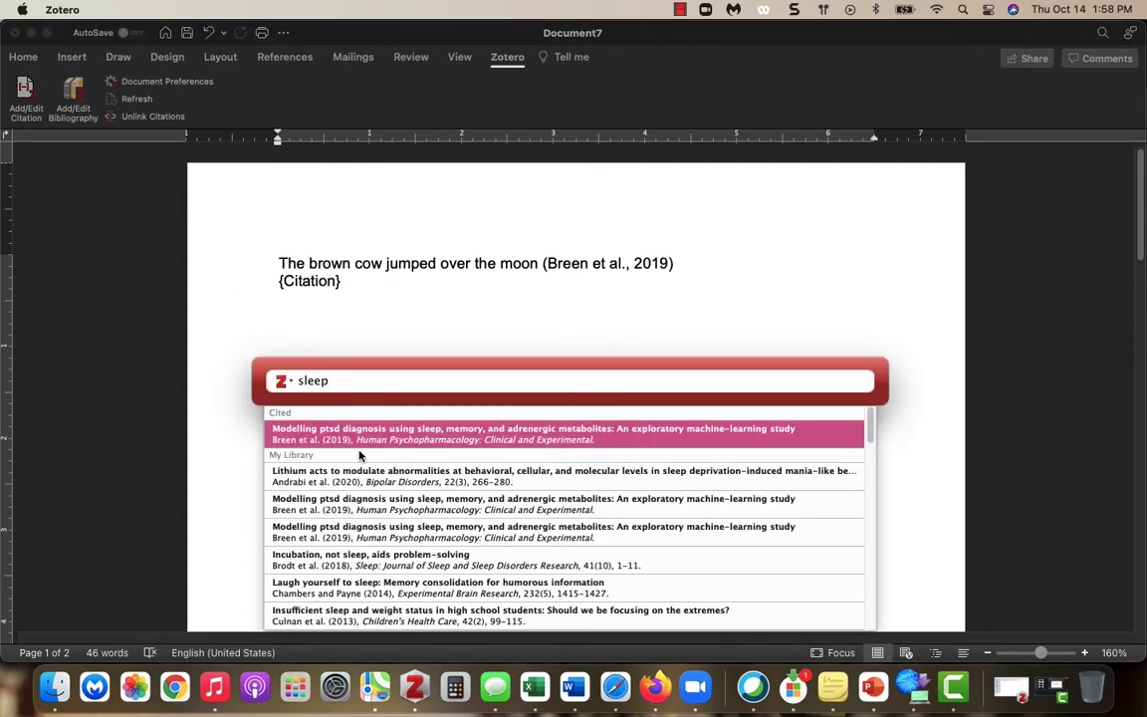
left_click(563, 476)
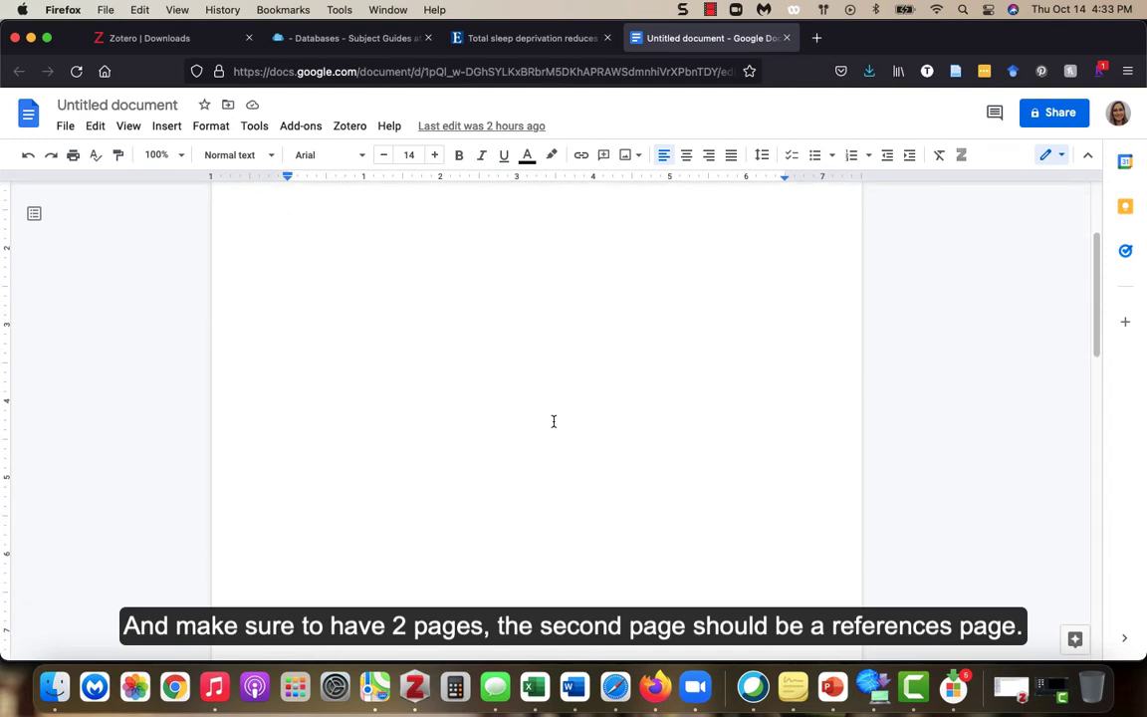
Type 'Mary had a little lamb' on the first page of the Google Doc.
scroll("down", 3)
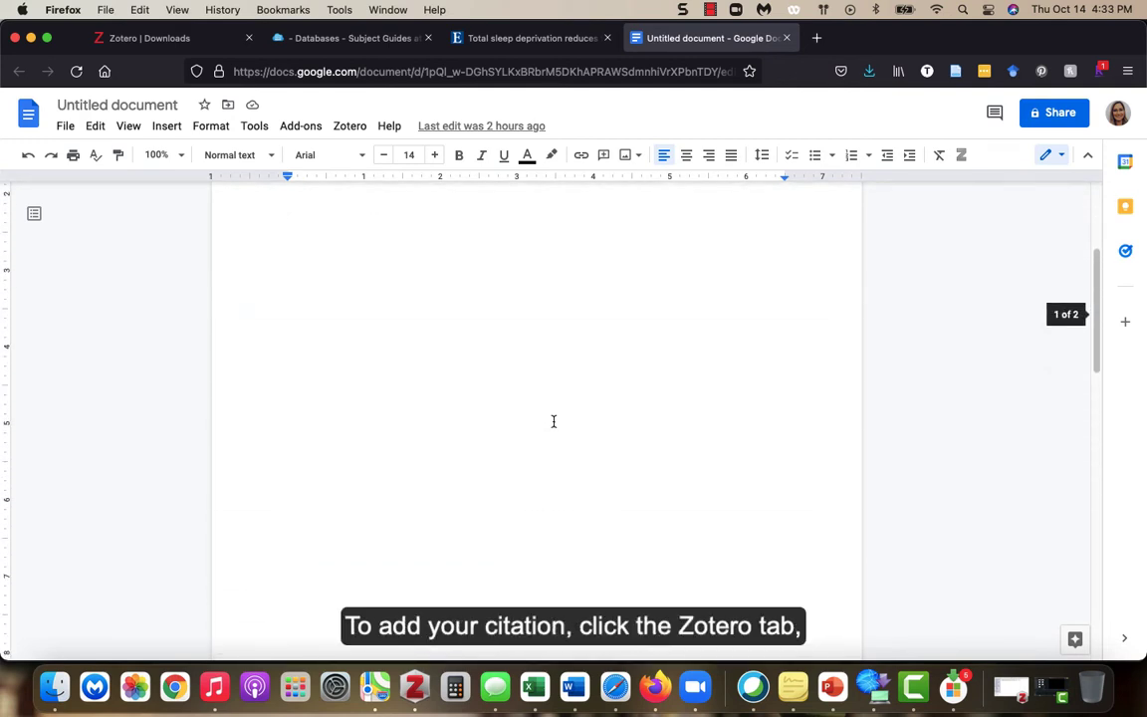
type("Mary had a little lamb")
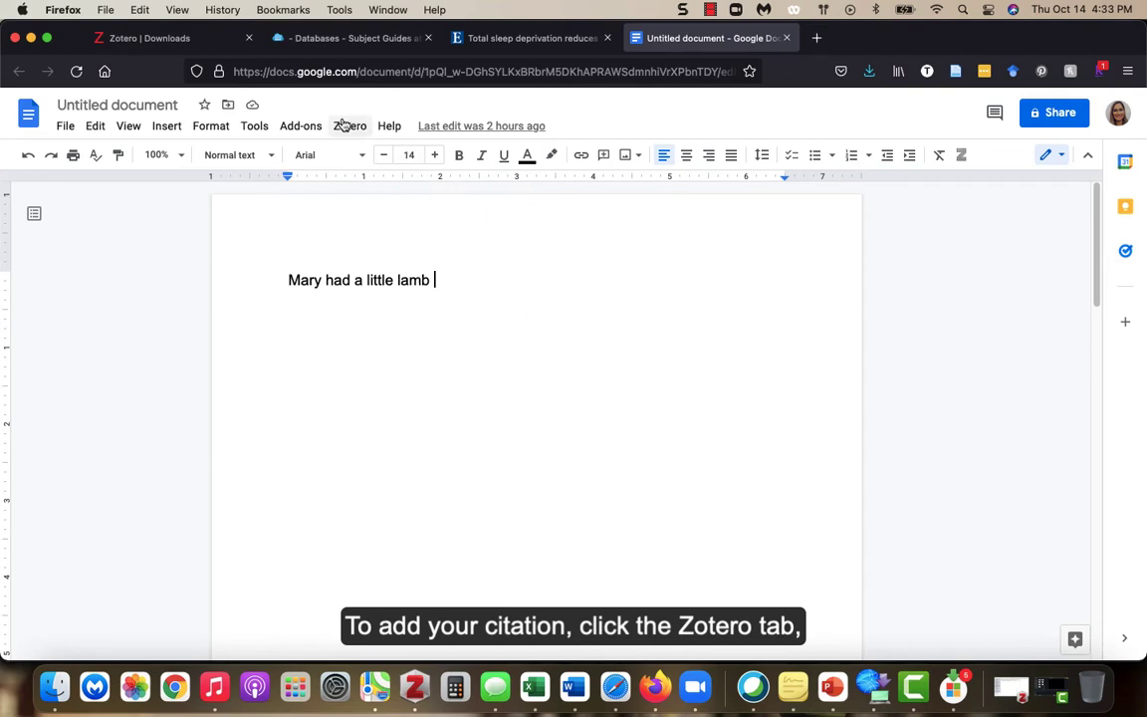
Cite Andrabi et al. 2020 in APA 7th after the lamb sentence, searching 'sleep'.
left_click(349, 125)
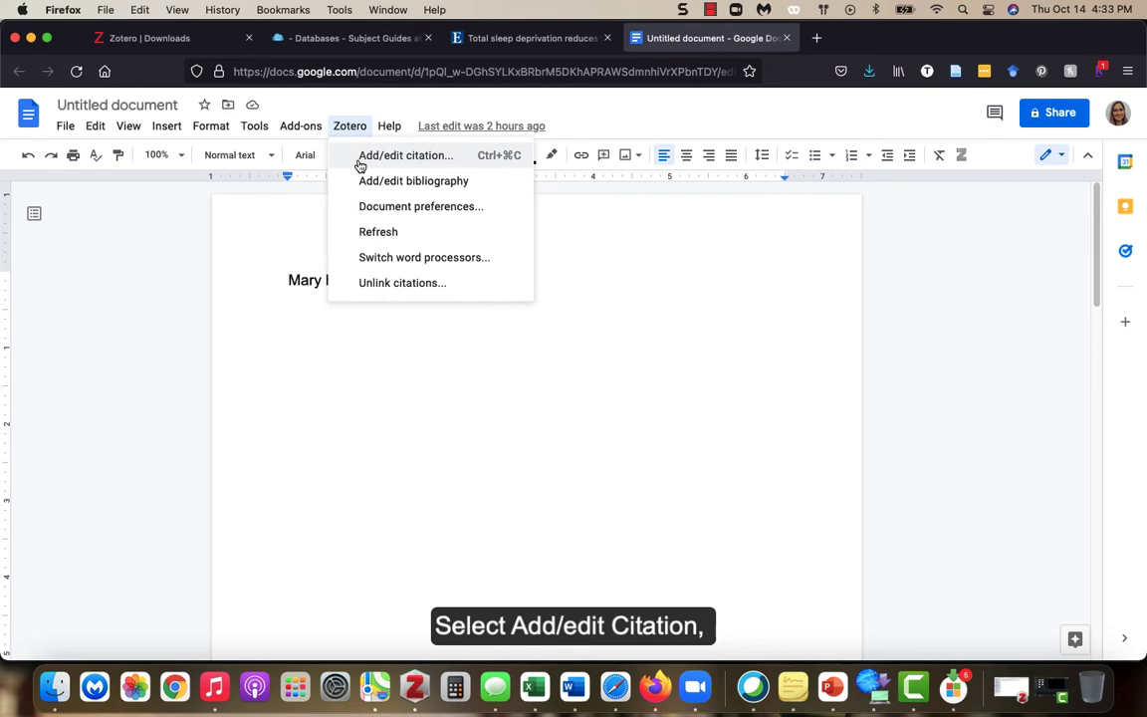
left_click(404, 156)
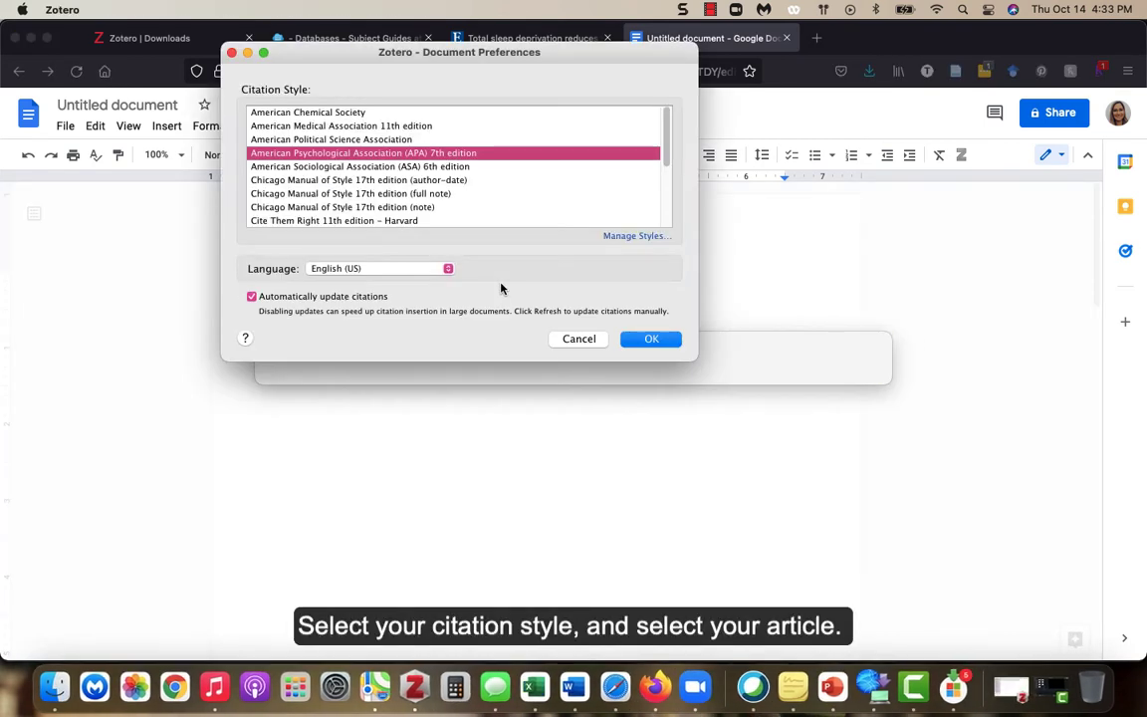
left_click(651, 339)
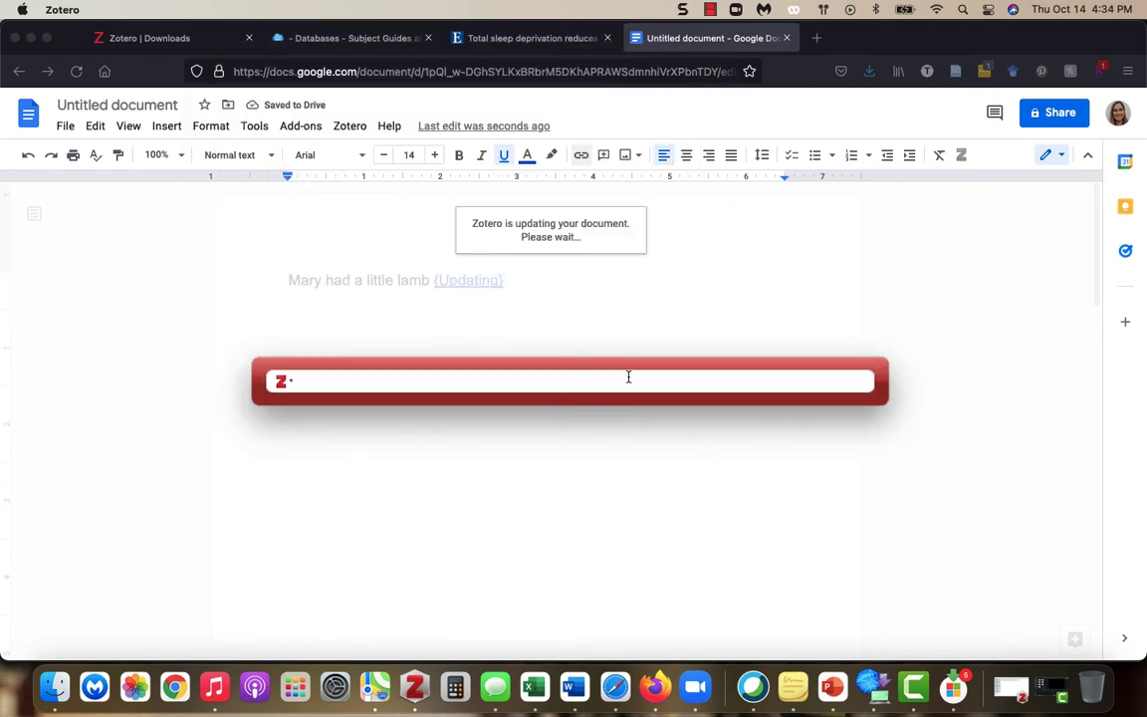
type("sleep")
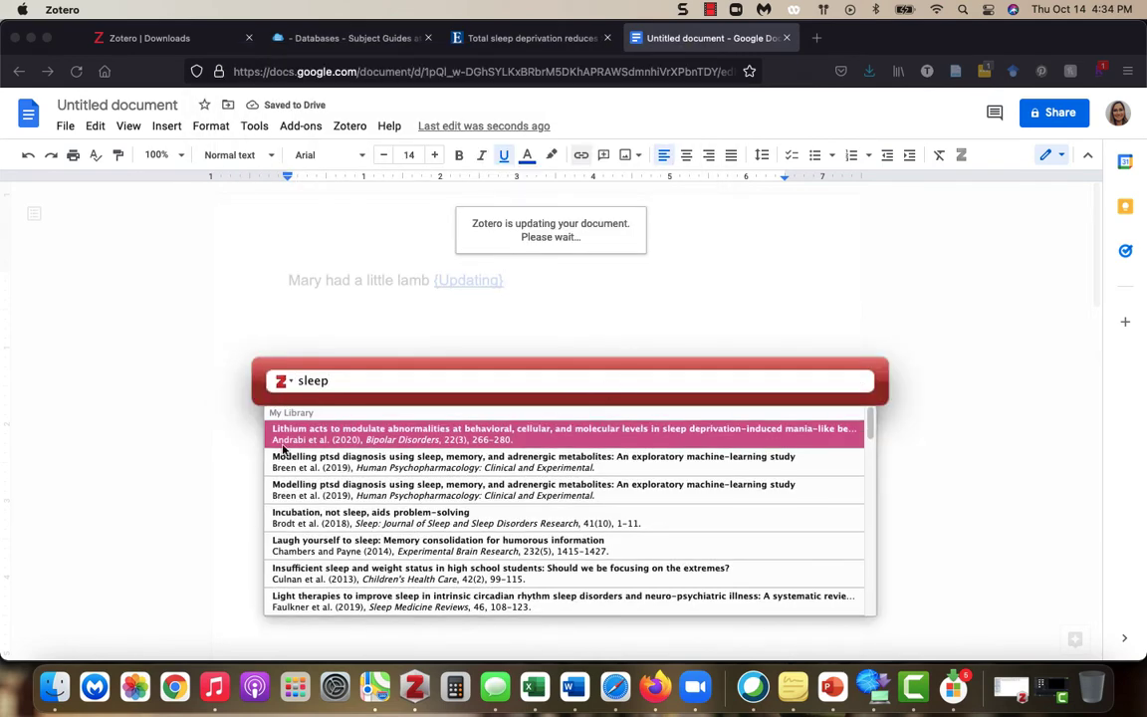
left_click(563, 433)
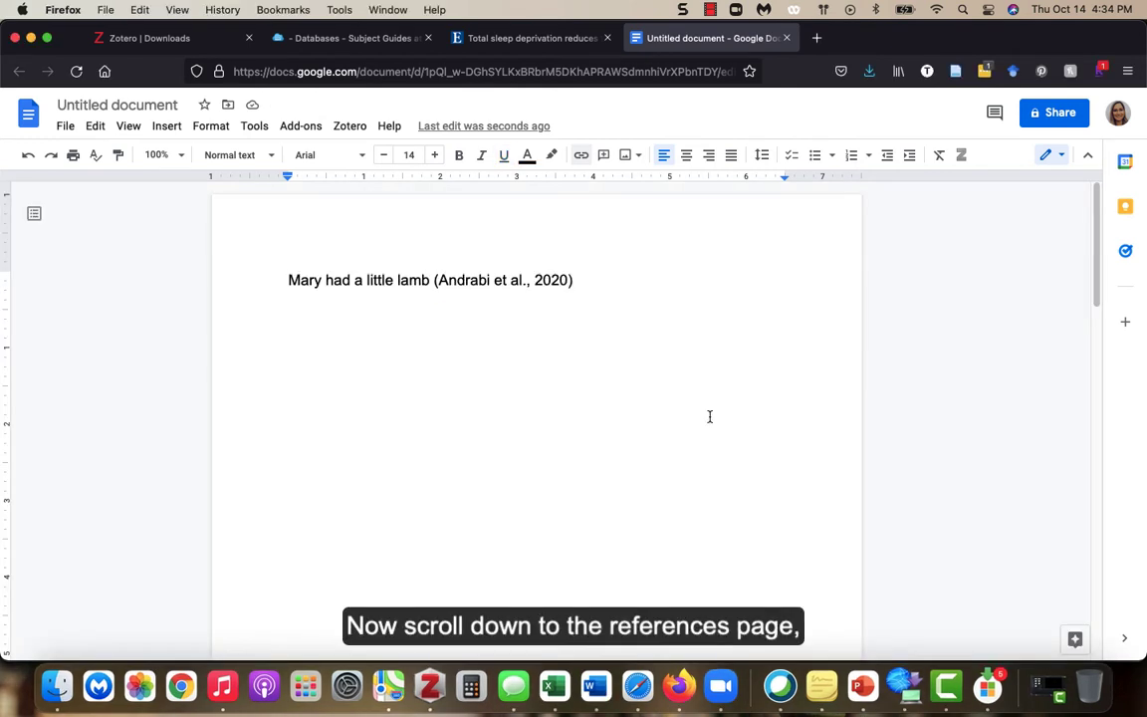
Request a Zotero bibliography under the References heading on page two.
scroll("down", 3)
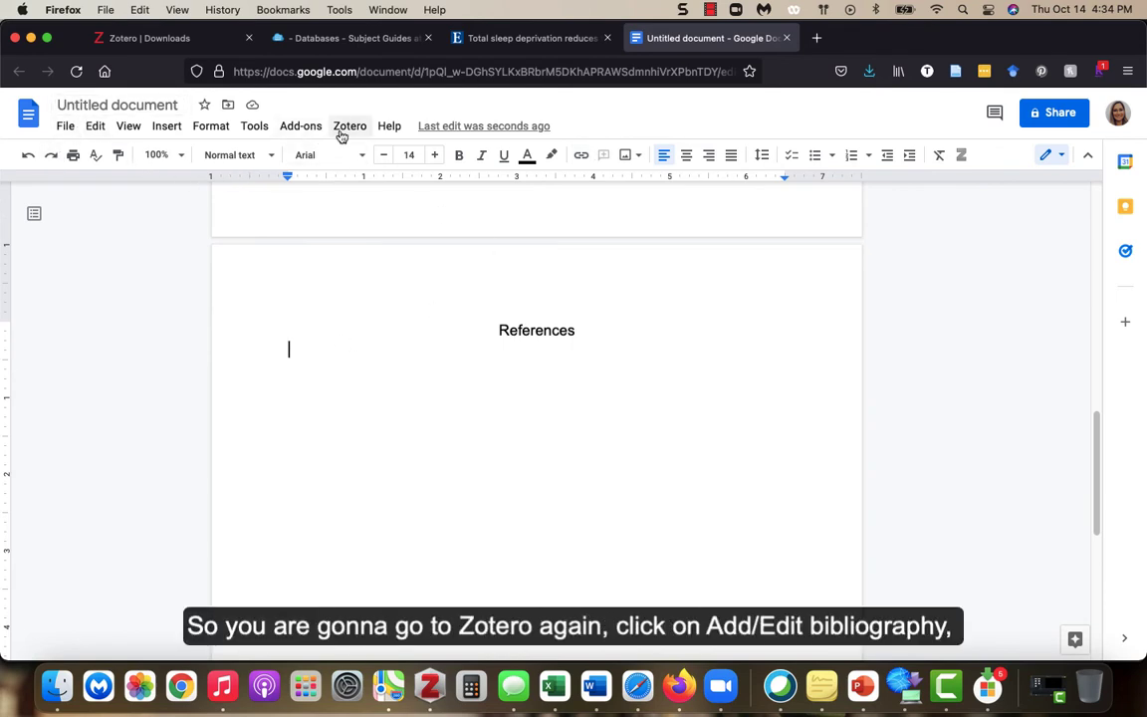
left_click(349, 125)
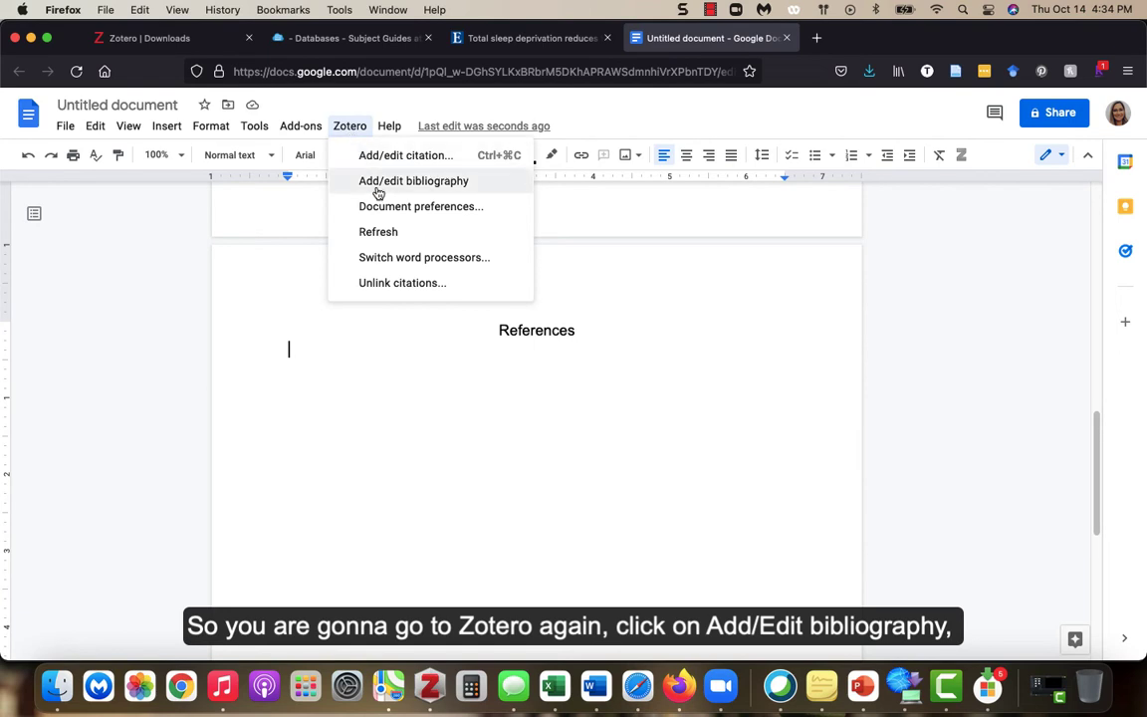
left_click(413, 180)
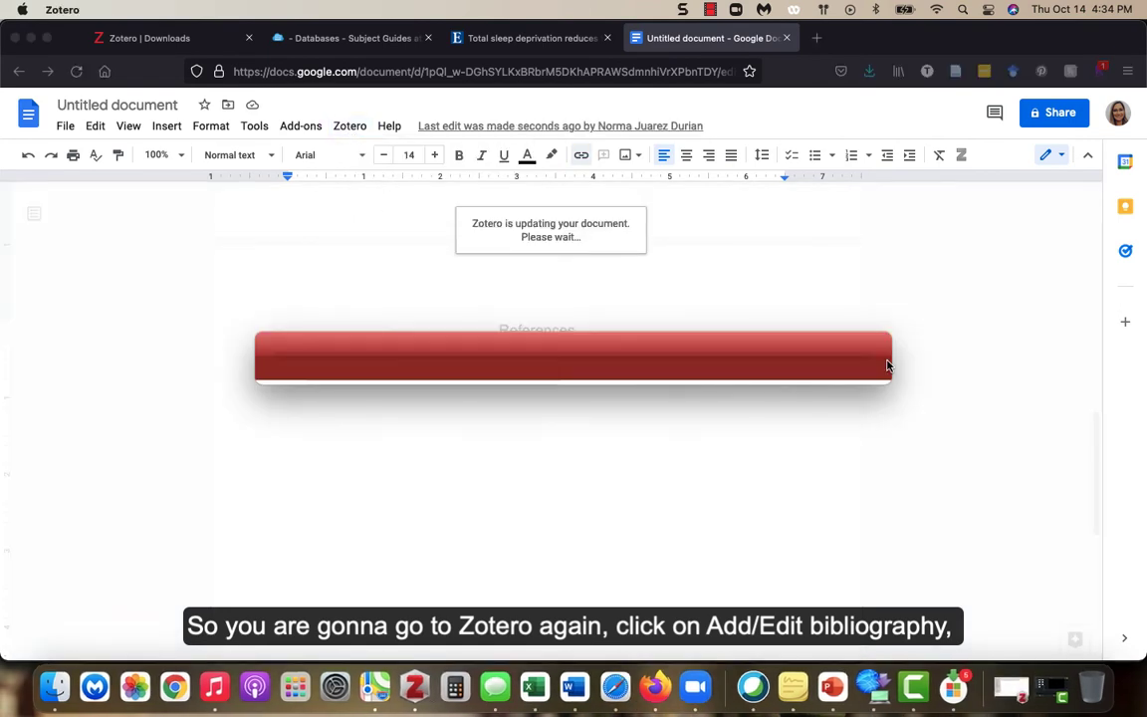